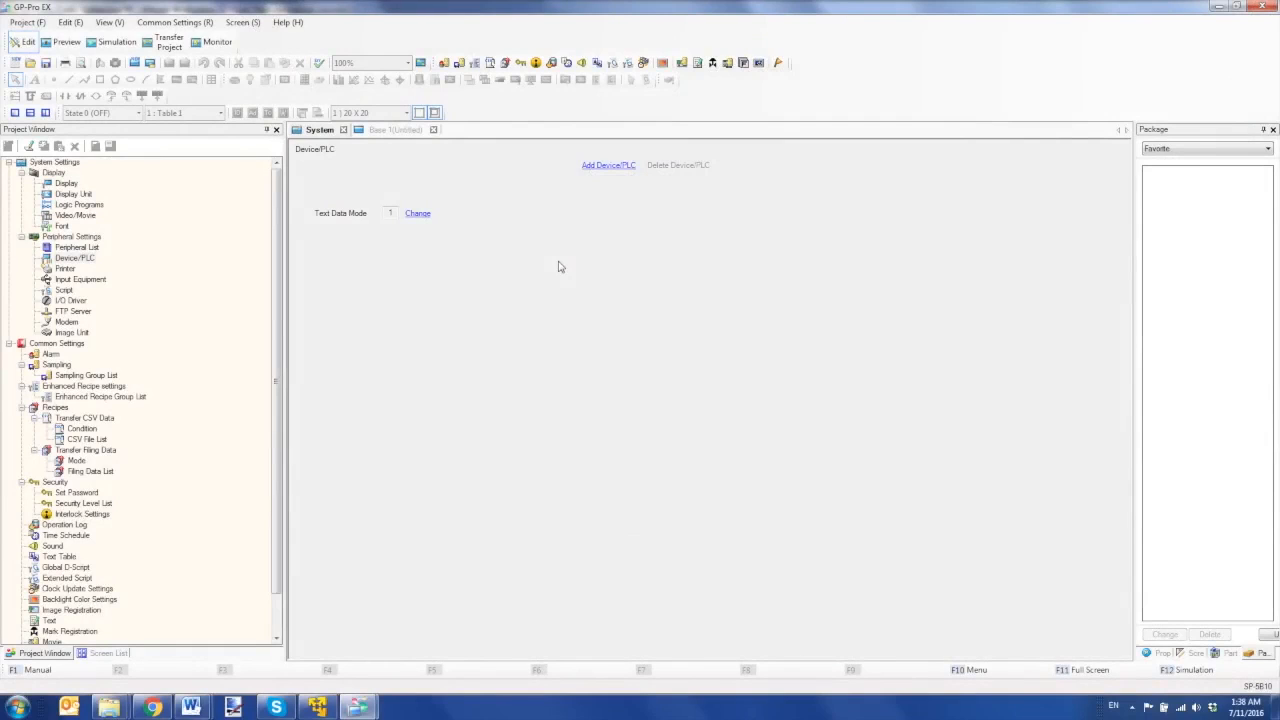
mouse_move(352, 278)
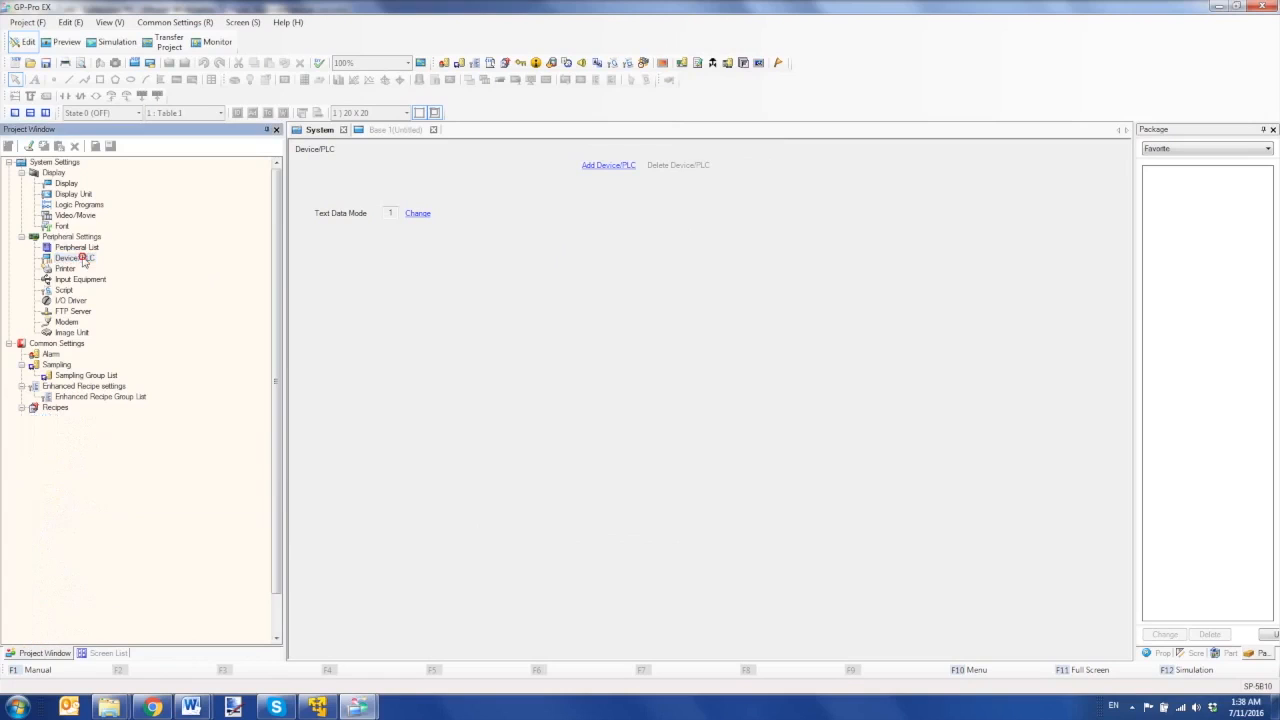
- Choose Schneider Electric SA, MODBUS TCP Master over Ethernet (TCP) for the new device
left_click(24, 407)
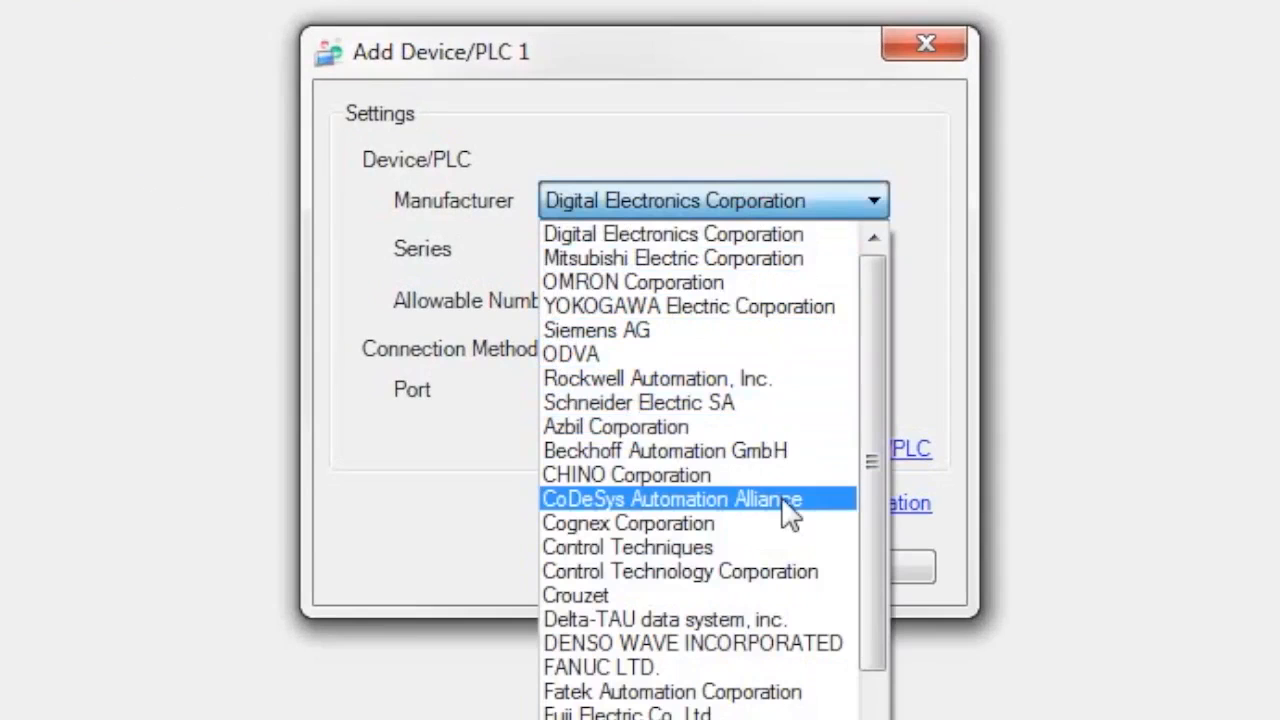
mouse_move(783, 402)
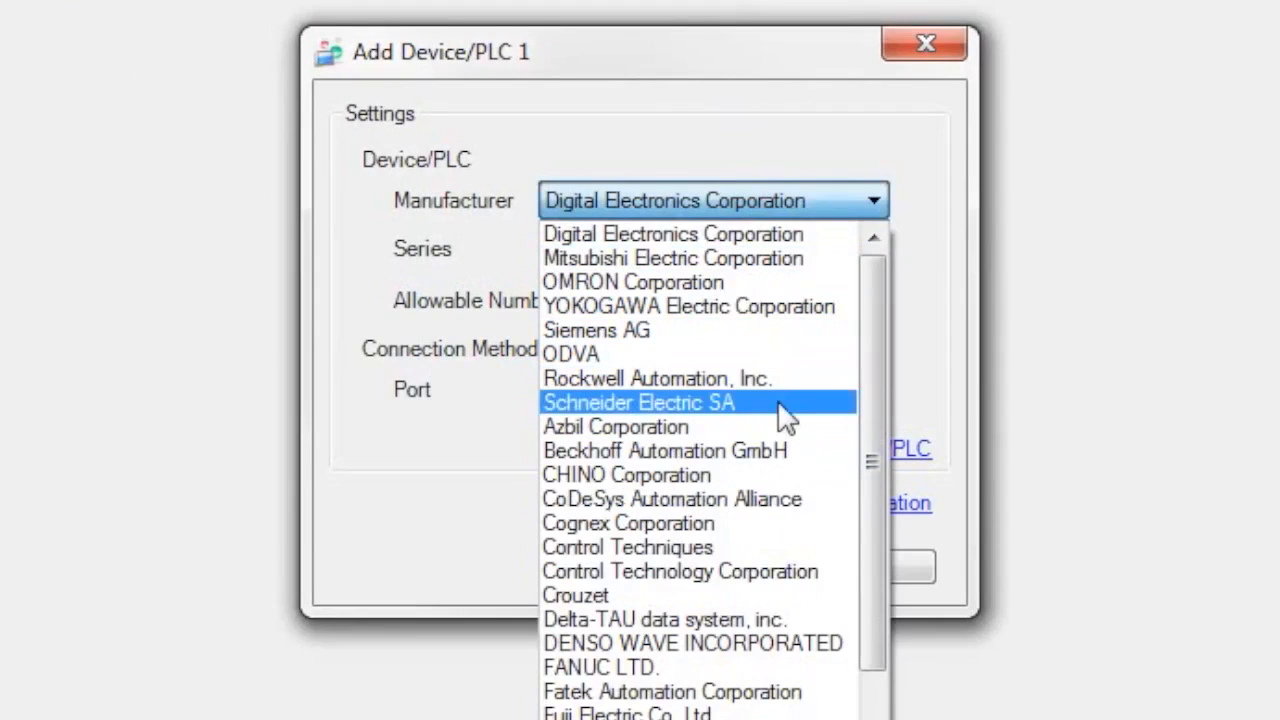
mouse_move(775, 499)
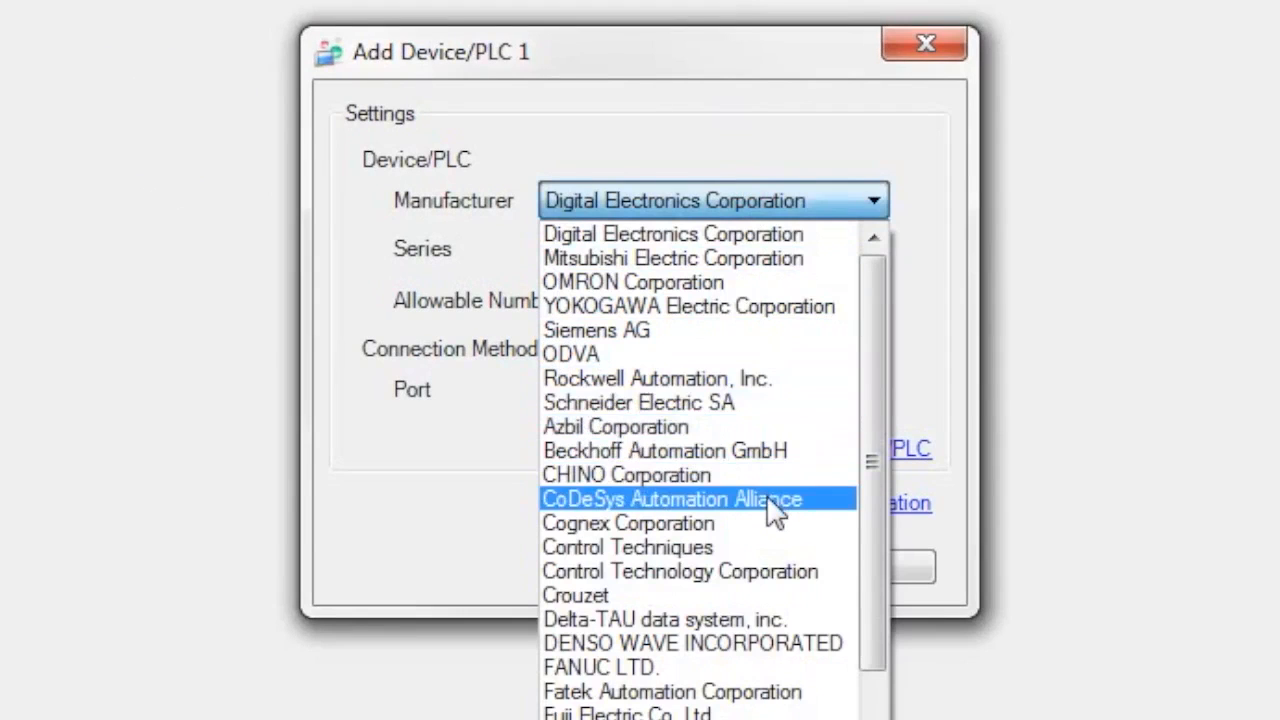
mouse_move(775, 515)
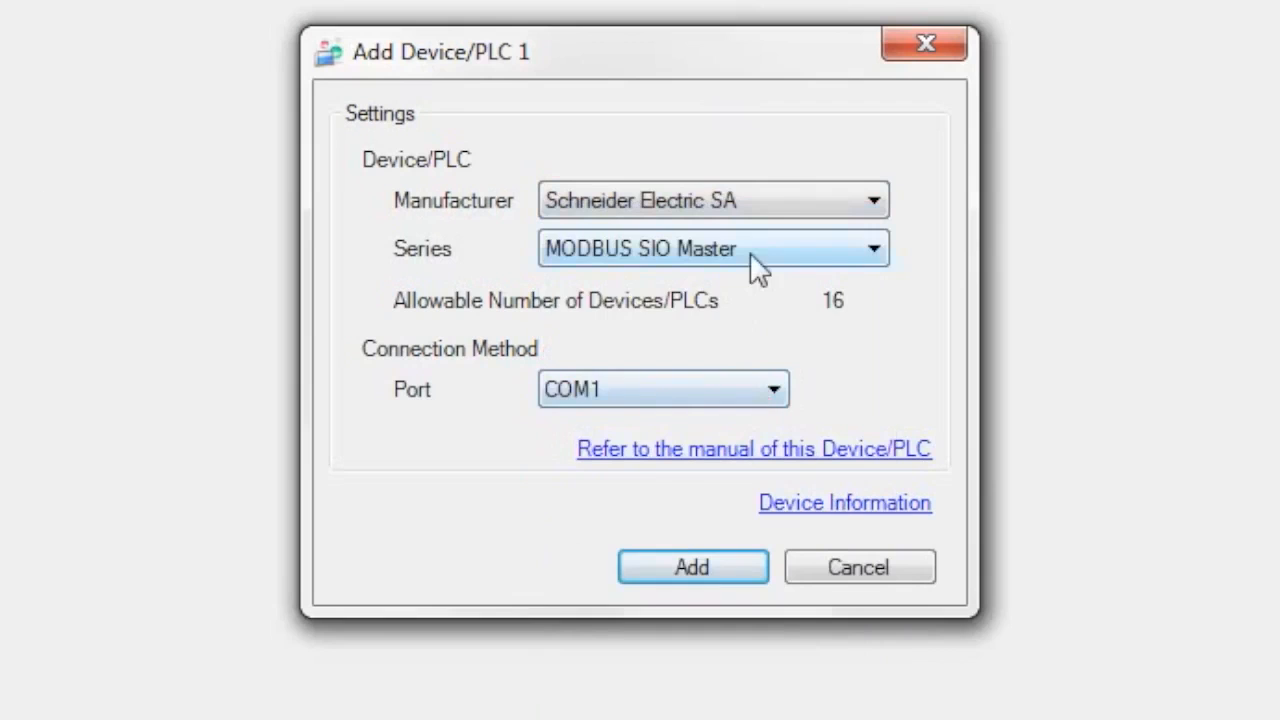
left_click(712, 248)
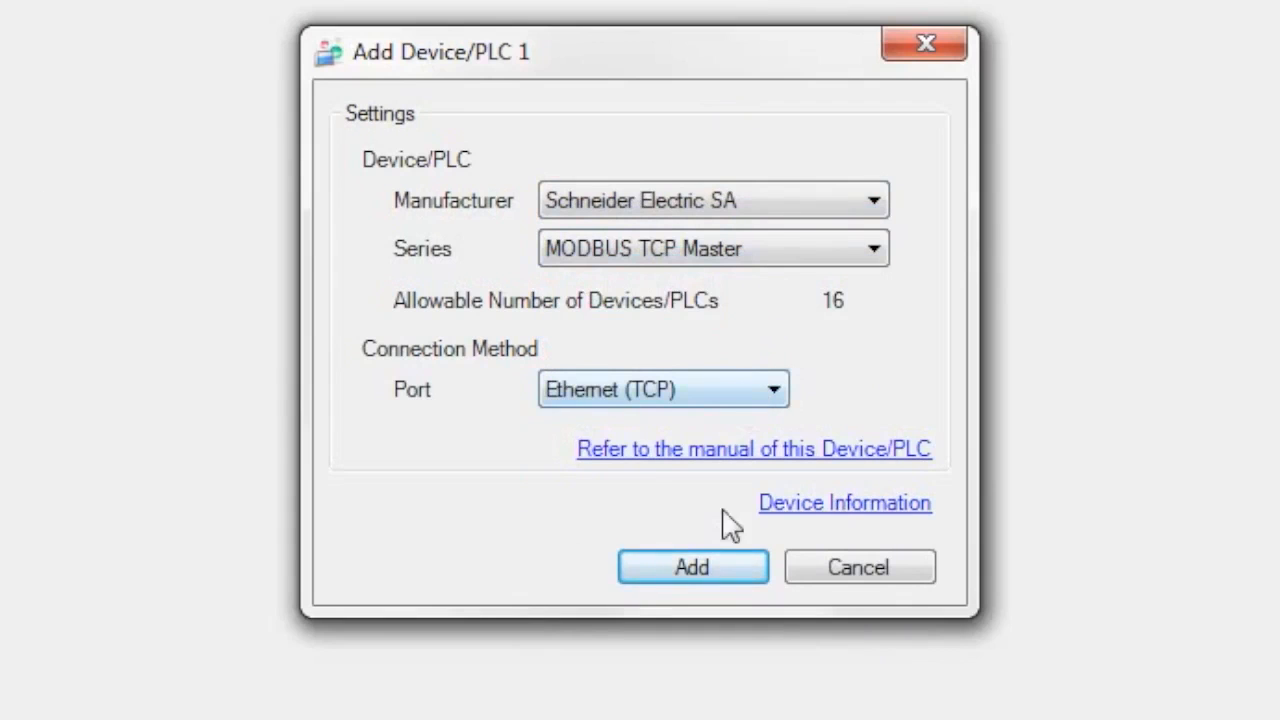
- Add the MODBUS TCP device and rename it from PLC1 to 'Schneider'
left_click(692, 567)
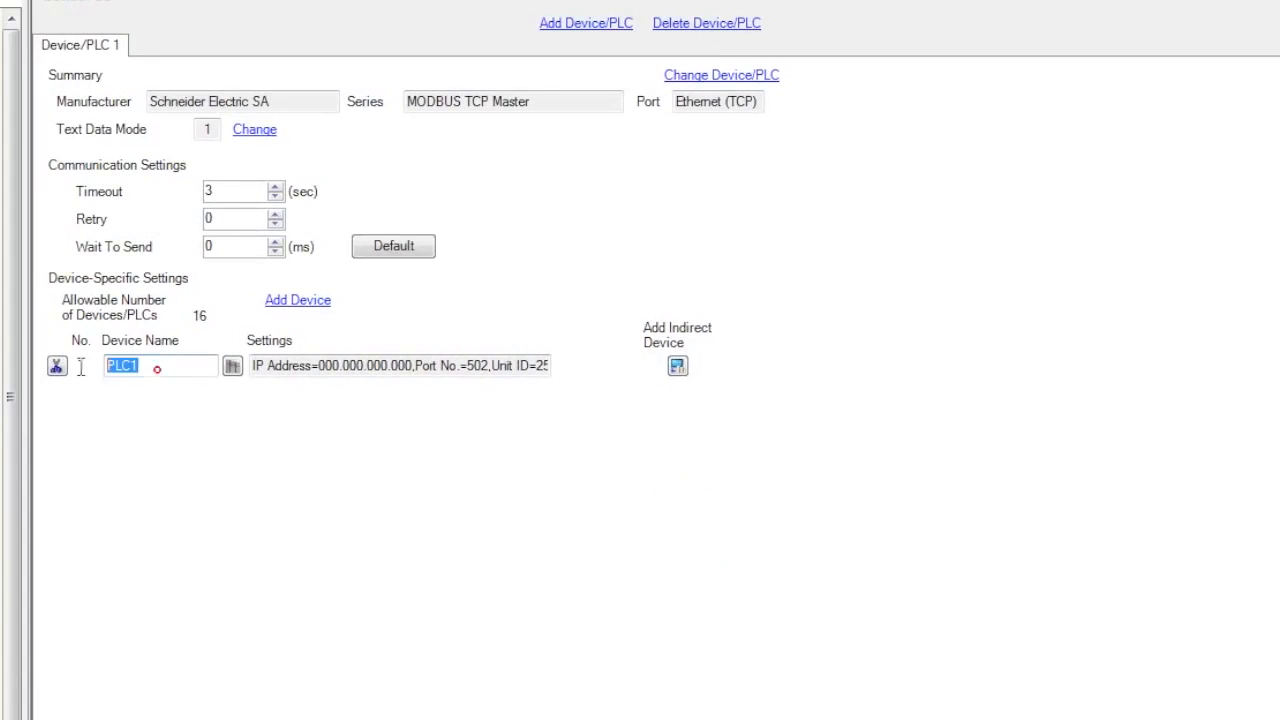
type("Schn")
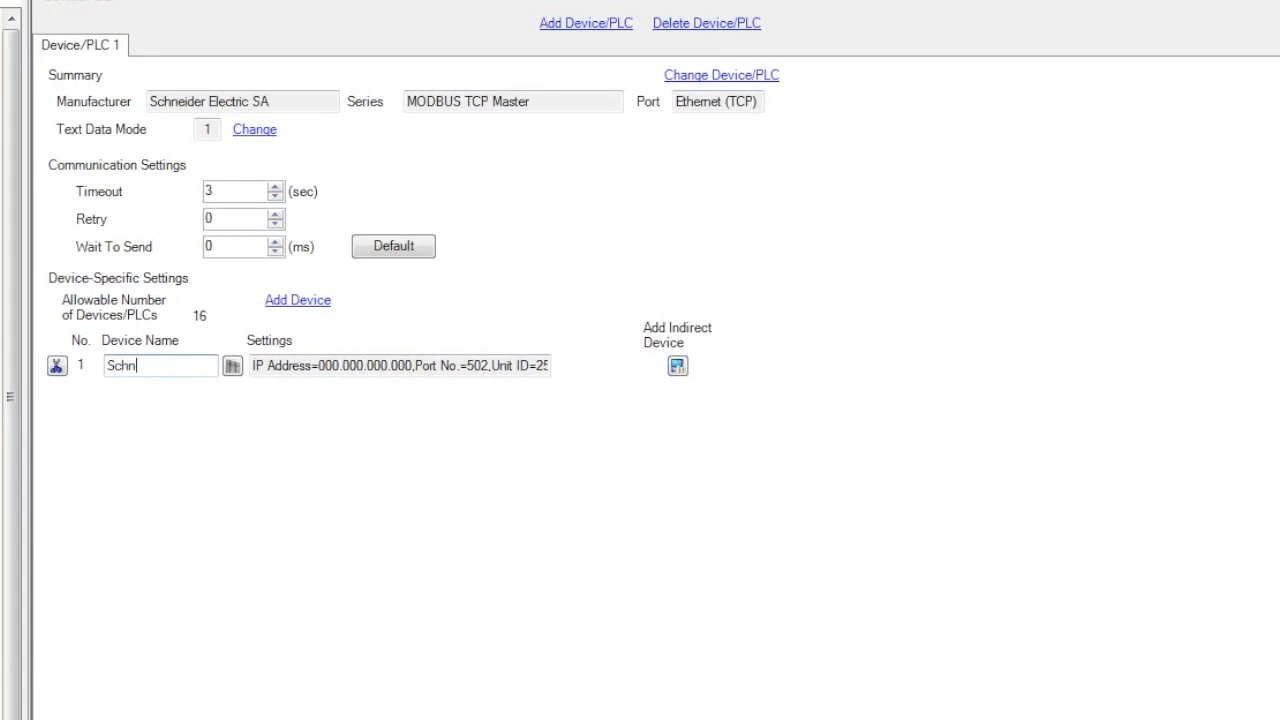
type("eider")
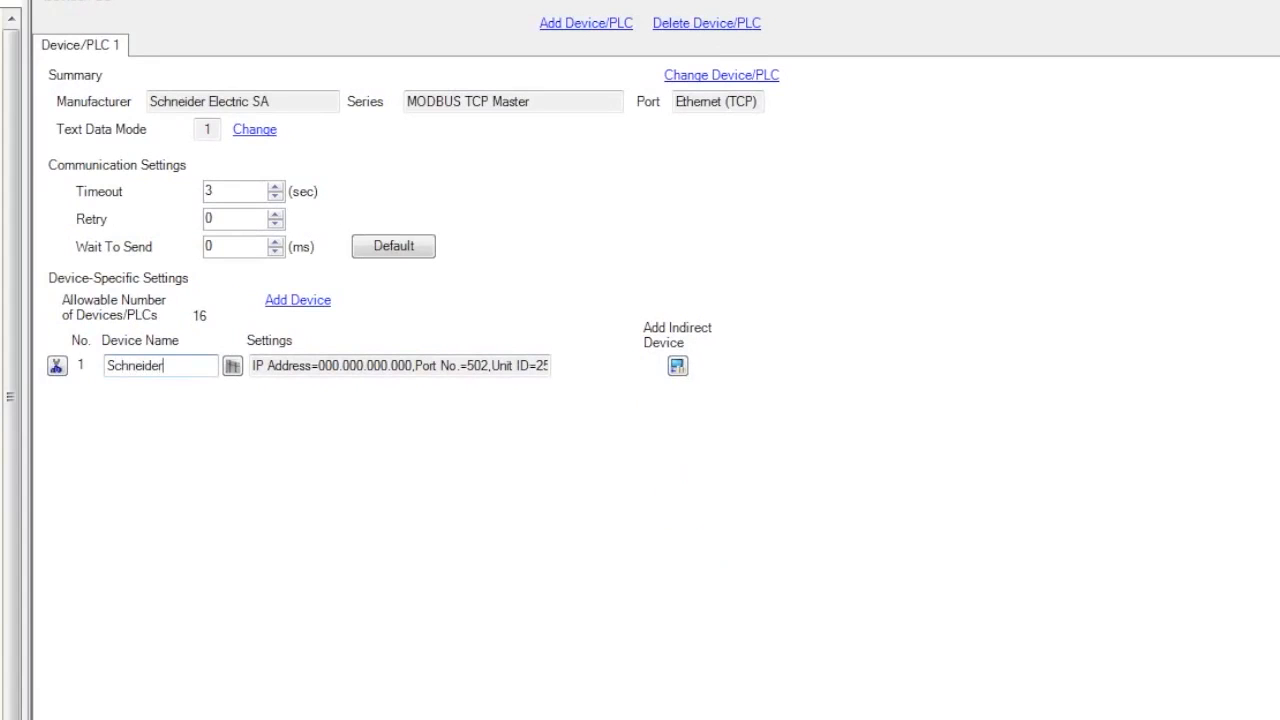
- Set the Schneider device's IP address to 192.168.001.103 on port 502
left_click(232, 365)
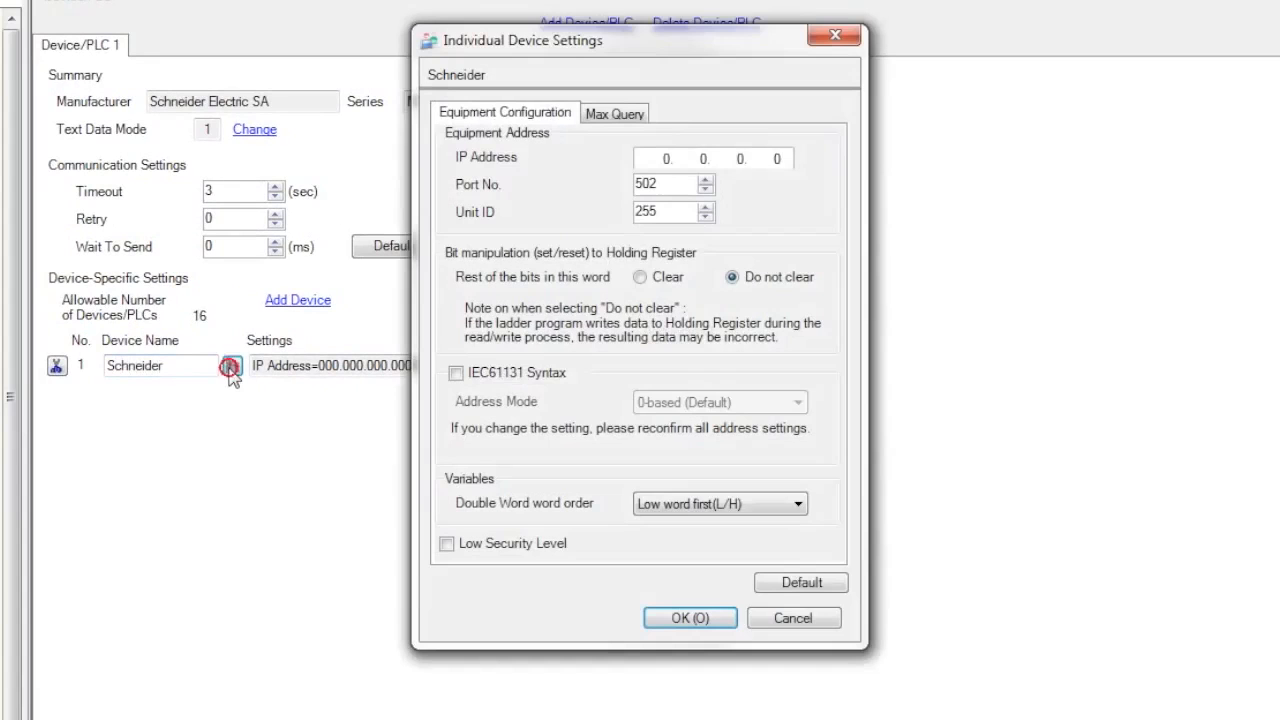
type("192. 168")
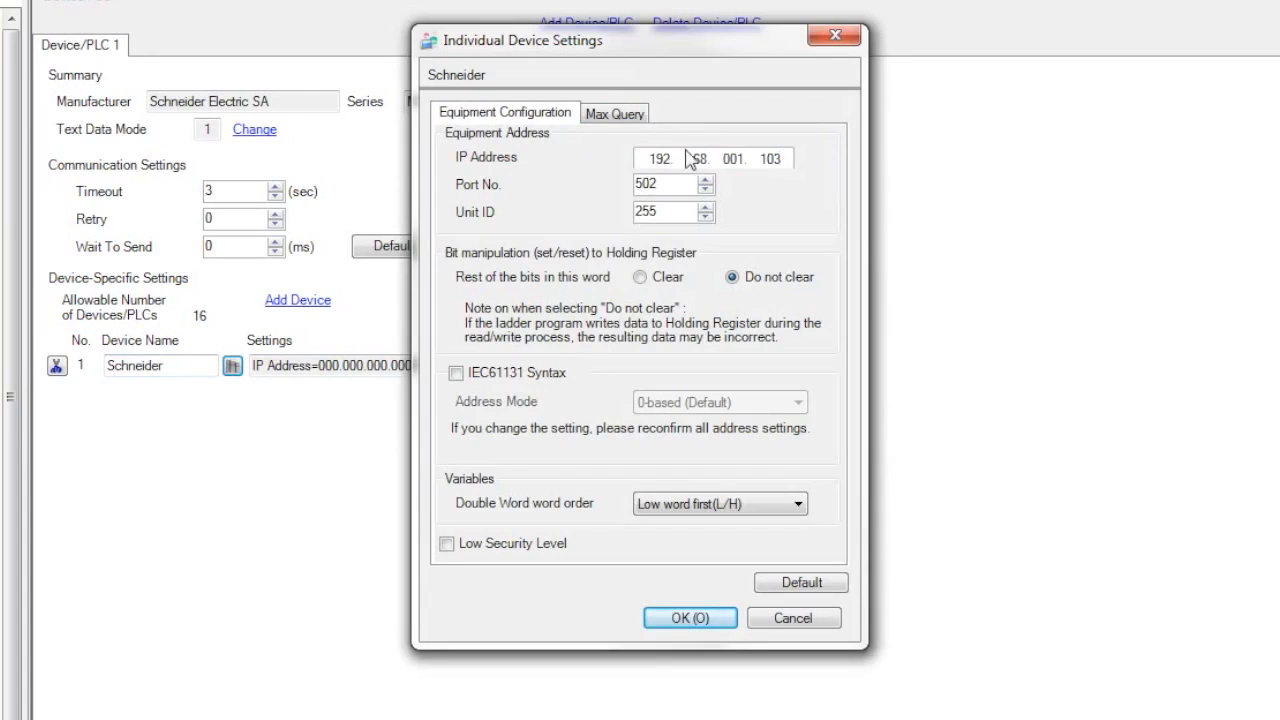
left_click(689, 617)
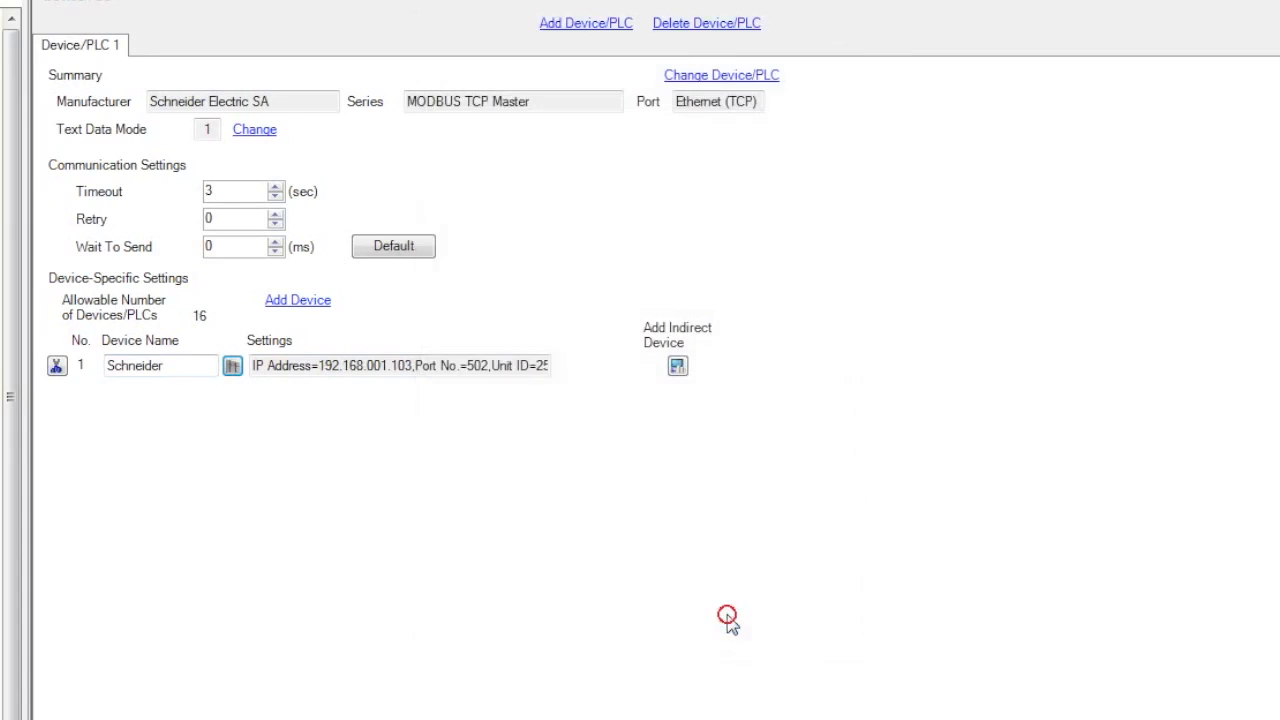
mouse_move(719, 589)
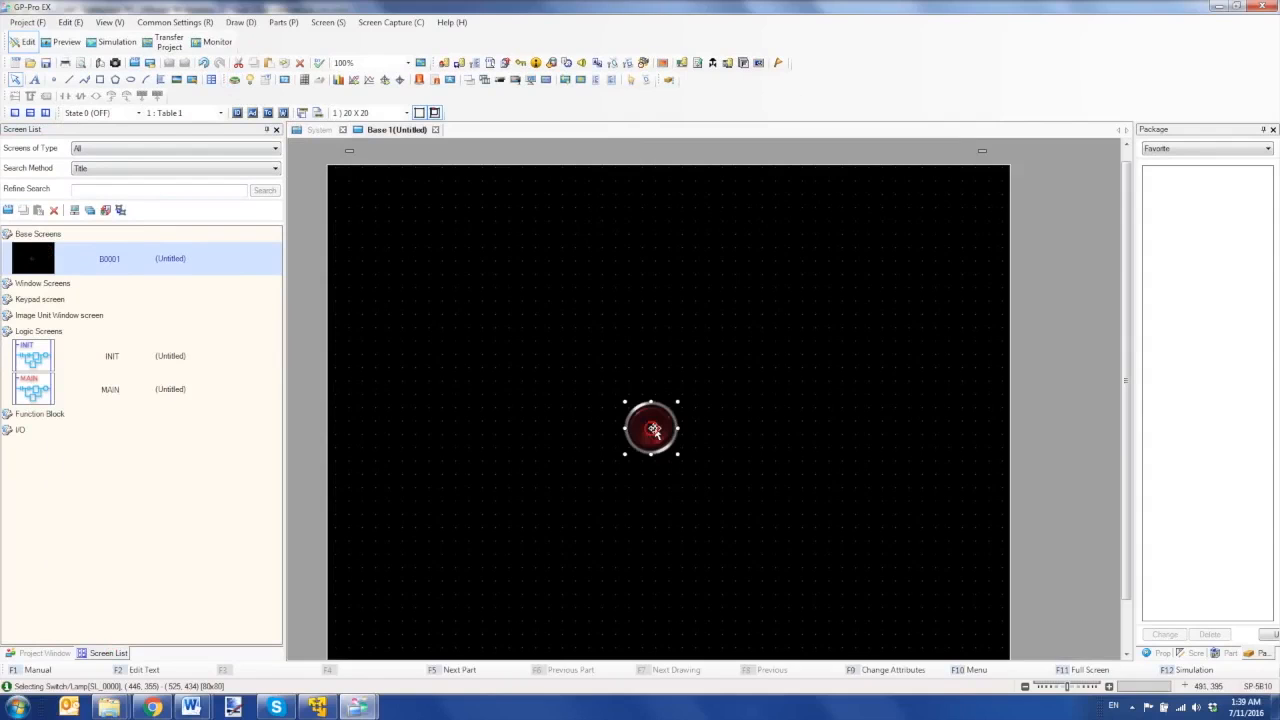
- Point the round lamp switch's bit address to Schneider address 000001
double_click(651, 428)
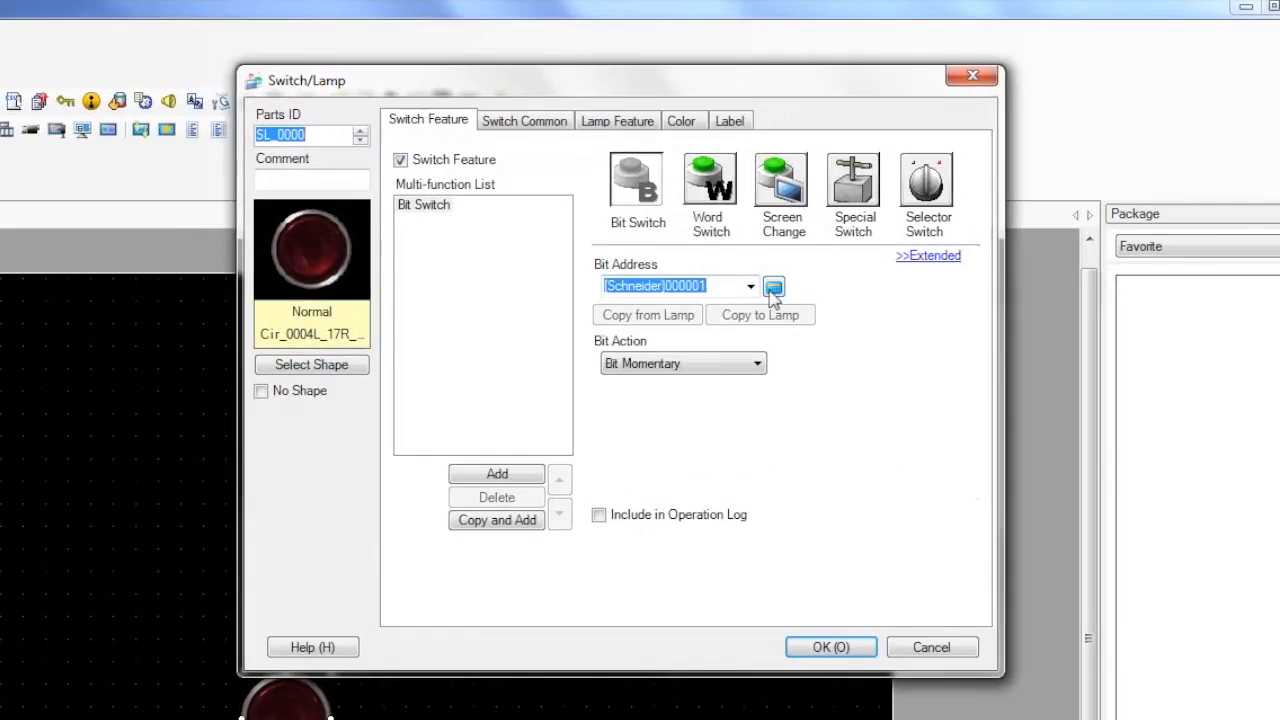
left_click(773, 287)
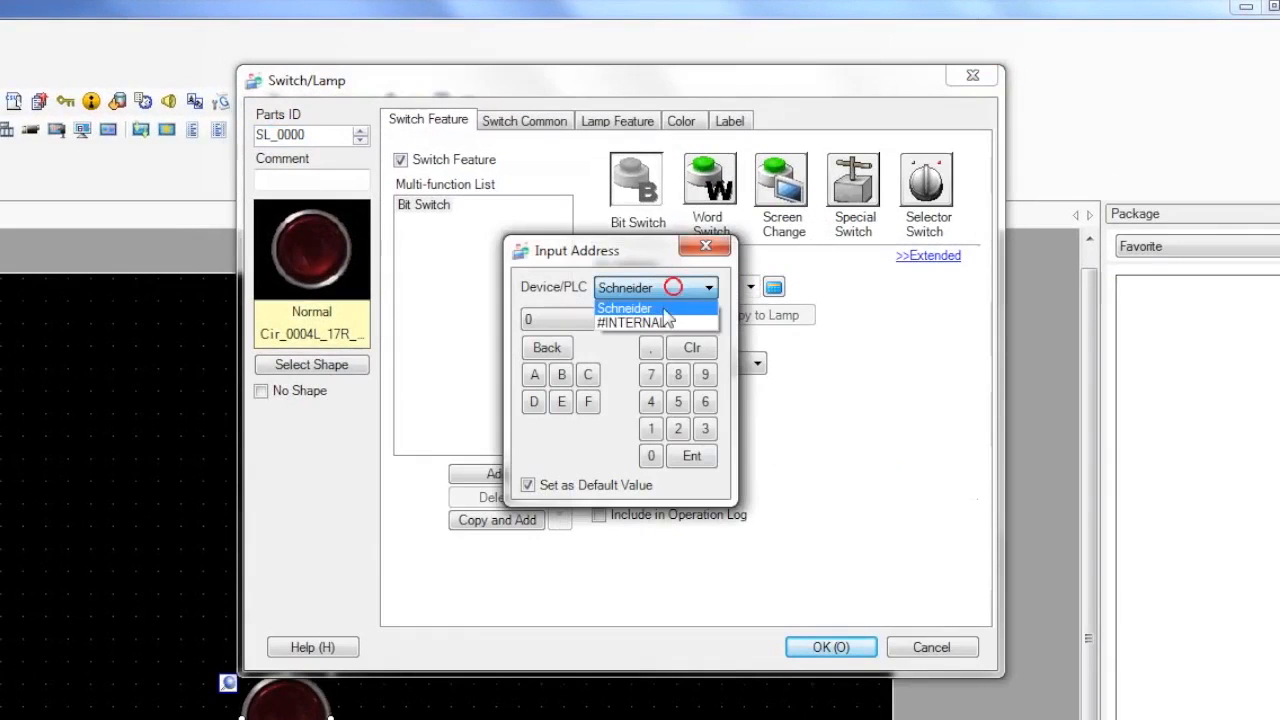
left_click(624, 307)
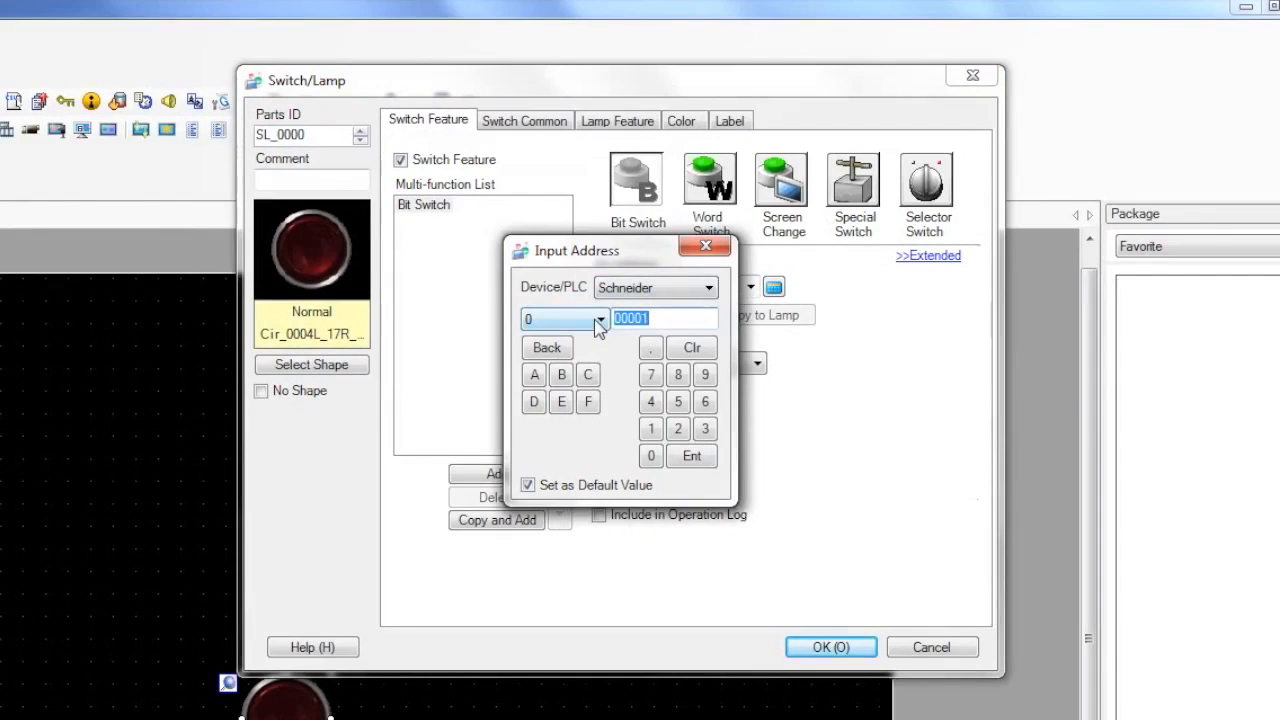
left_click(598, 318)
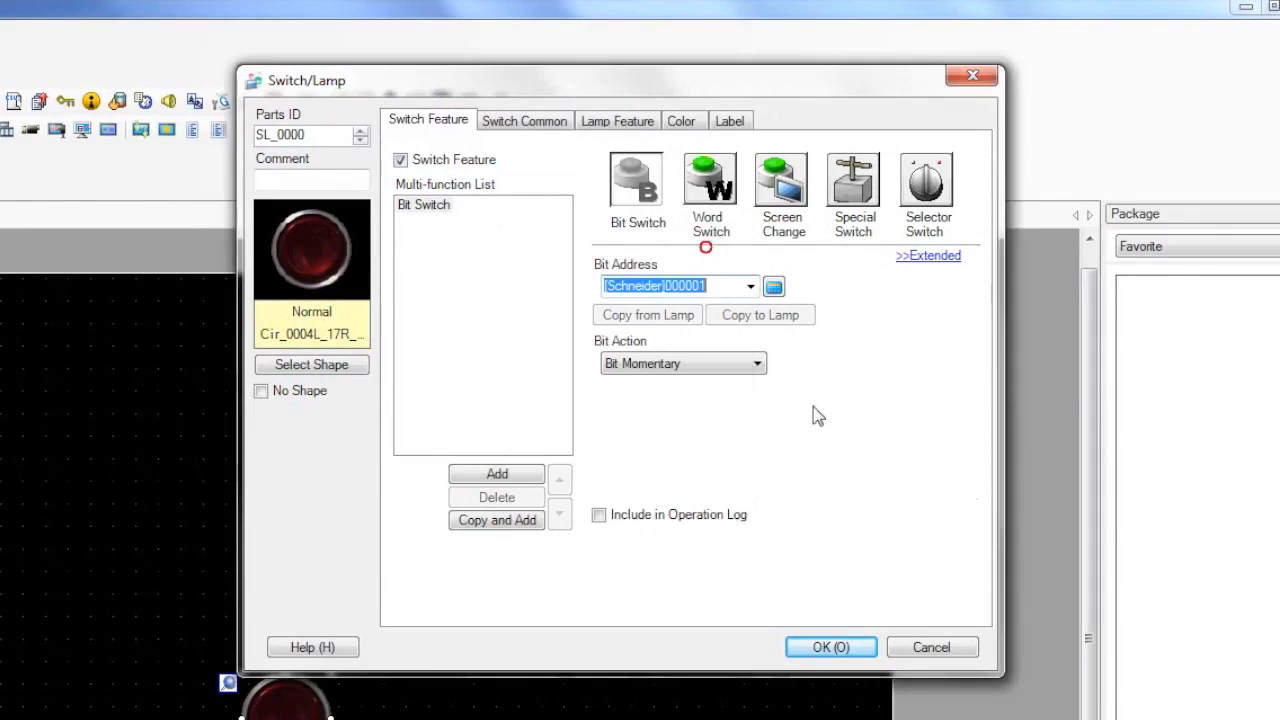
left_click(830, 647)
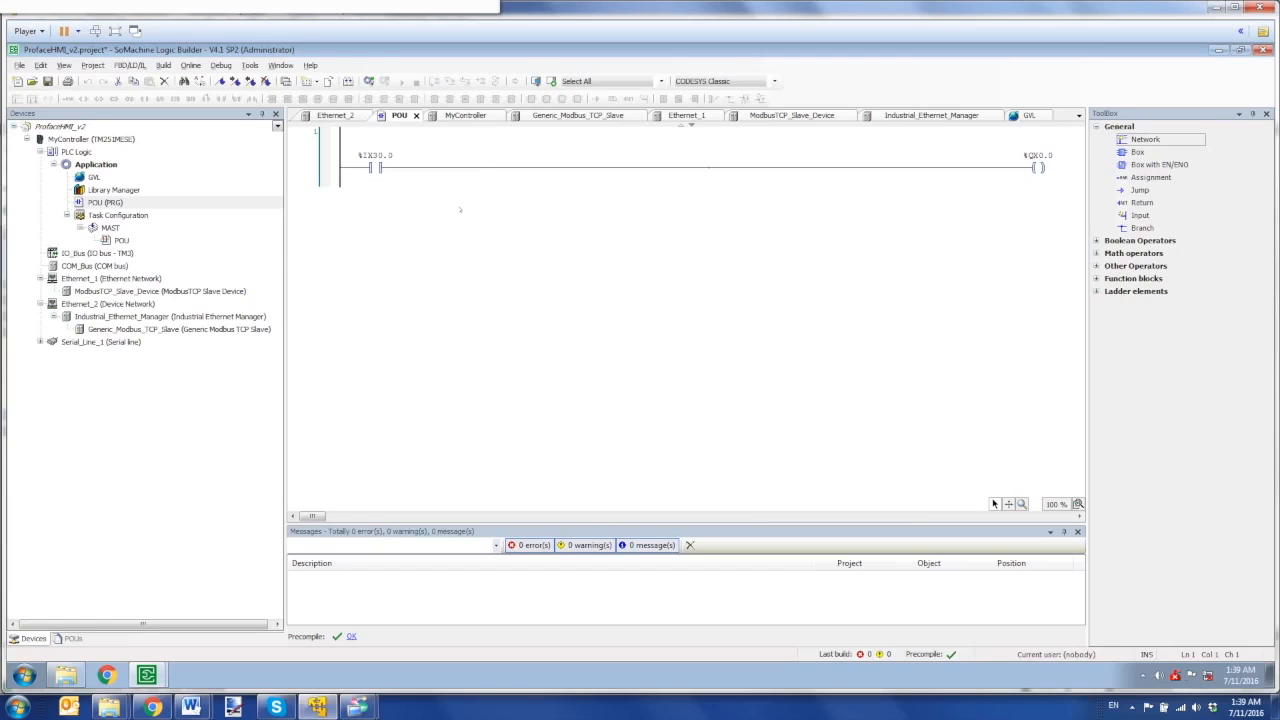
mouse_move(413, 152)
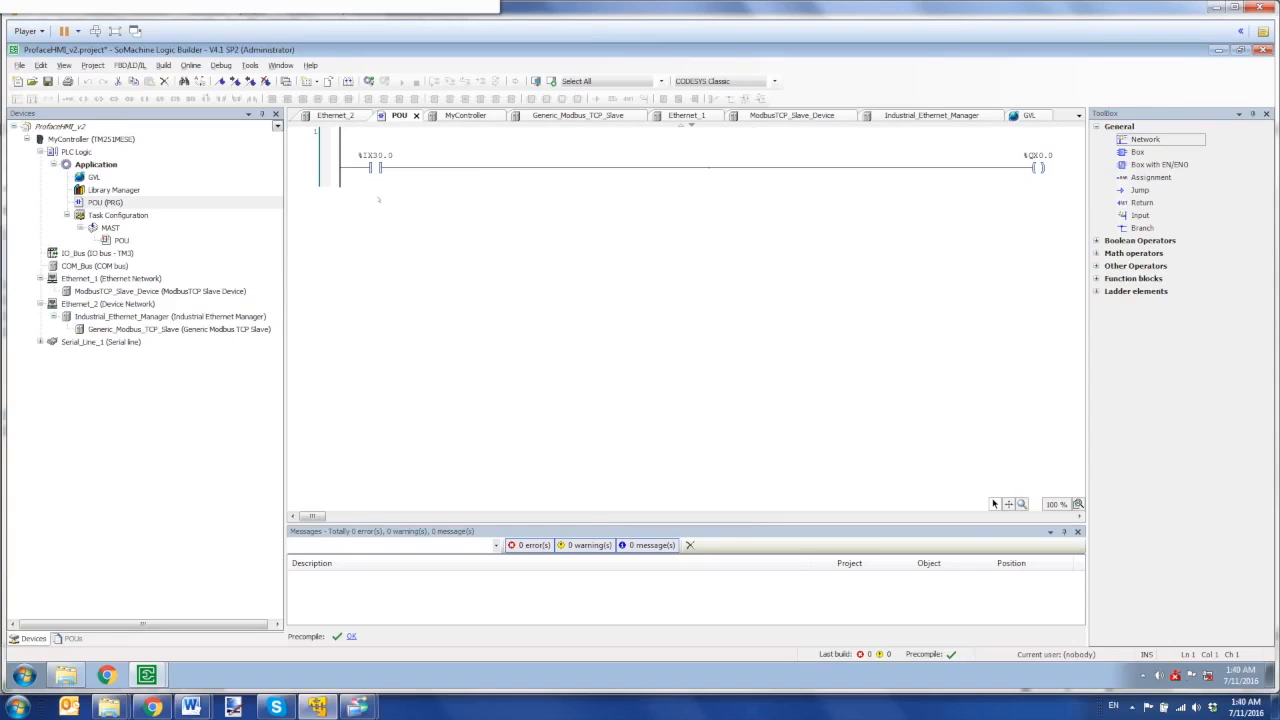
mouse_move(178, 329)
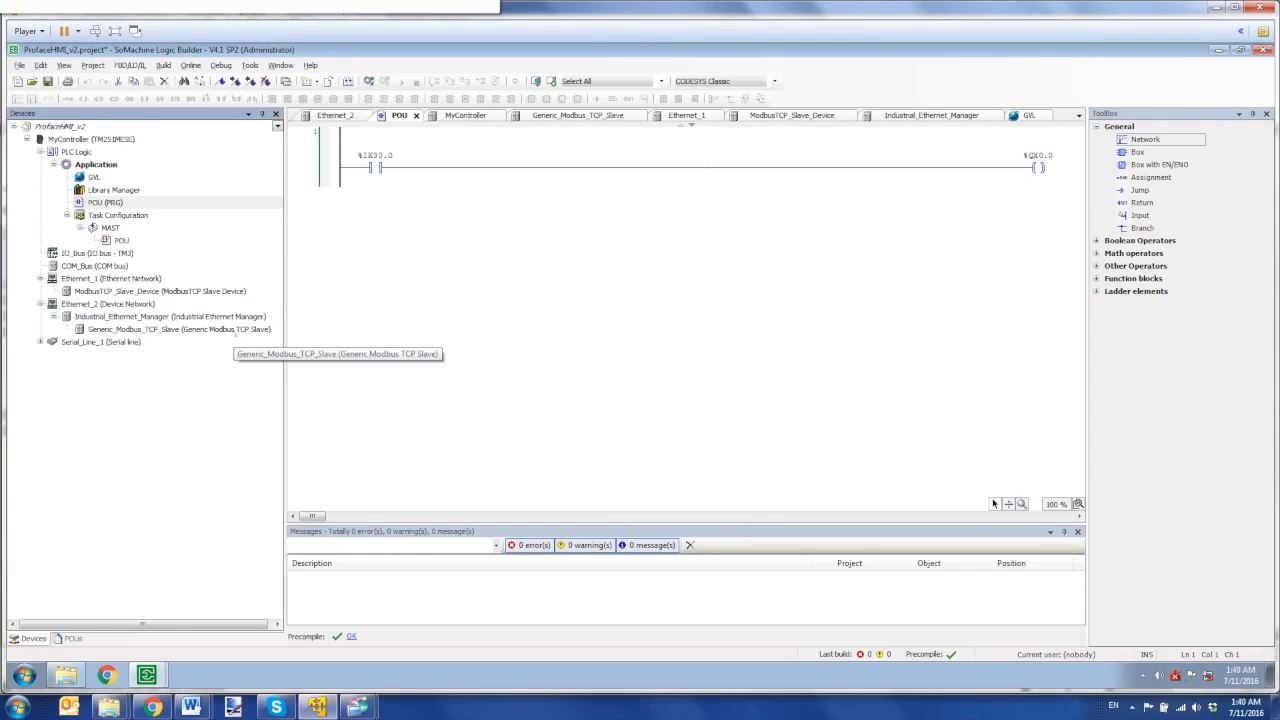
- Select Generic_Modbus_TCP_Slave under Ethernet_2 in the ProfaceHMI_v2 Devices tree
left_click(177, 329)
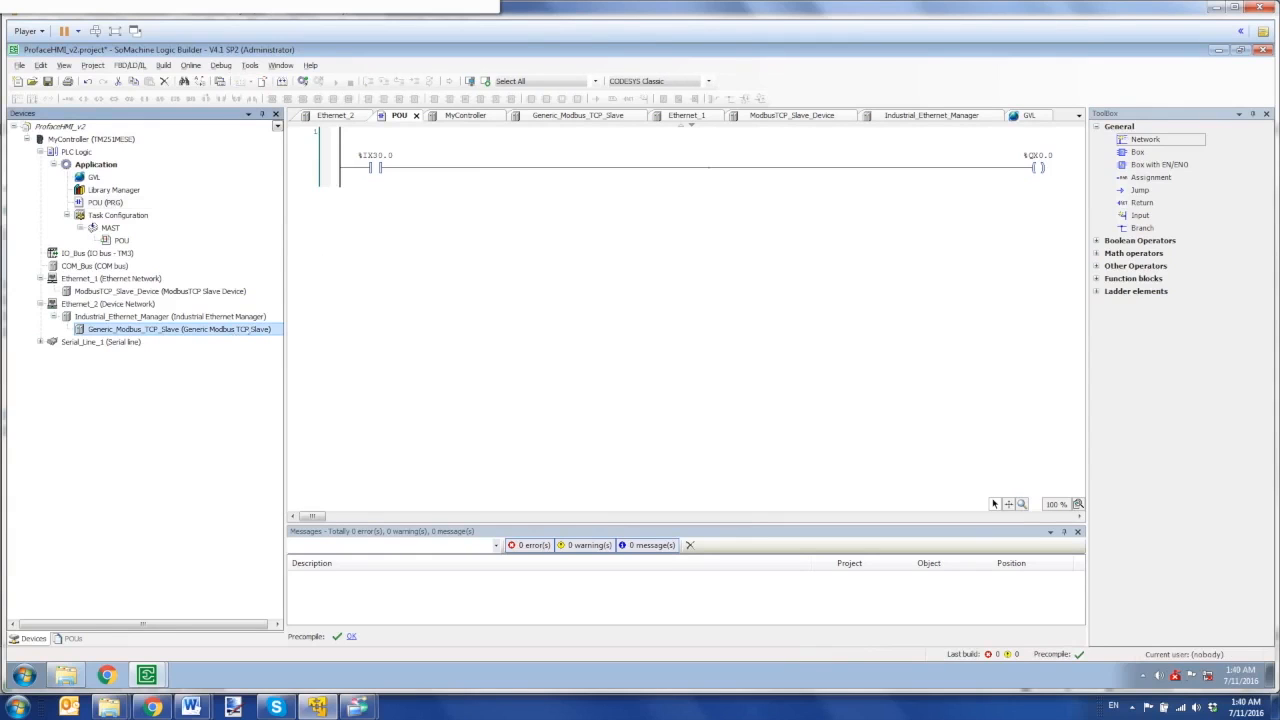
mouse_move(178, 329)
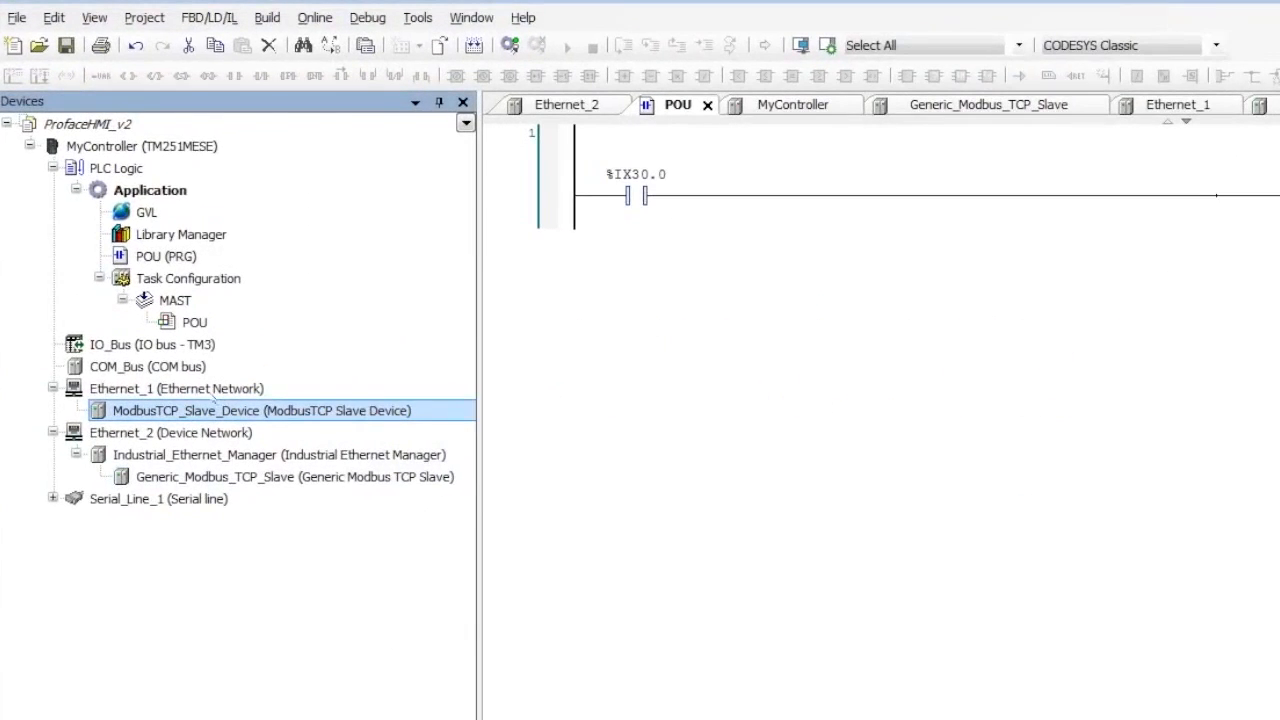
- View Ethernet_1's fixed IP 192.168.1.103, then open the ModbusTCP slave device settings
left_click(177, 388)
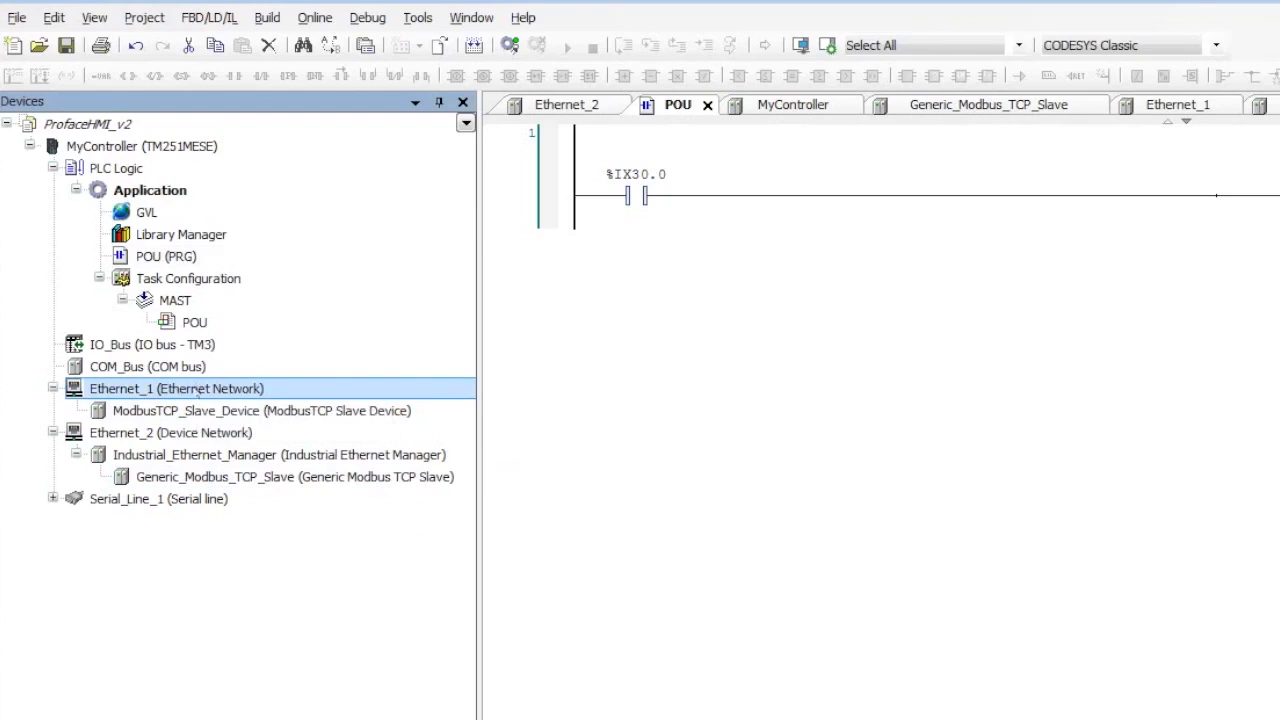
double_click(176, 388)
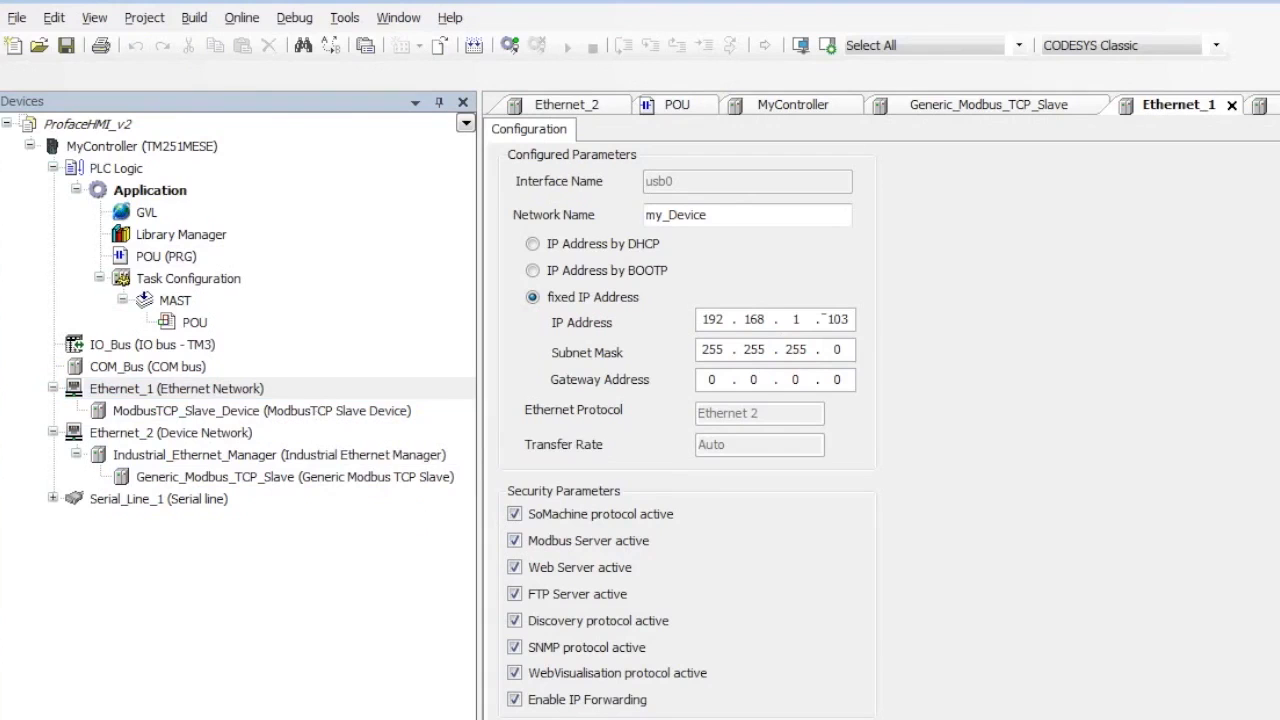
double_click(837, 319)
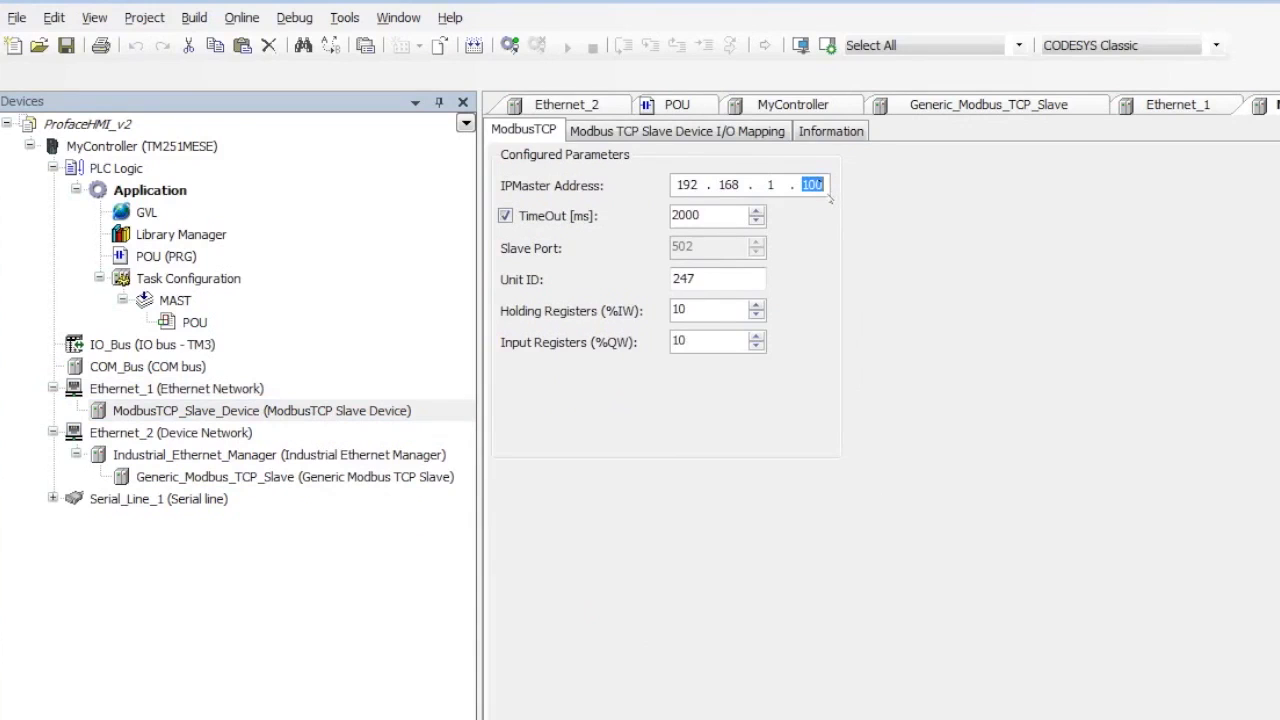
- Keep master IP 192.168.1.100 and 10 registers, then view the %IW0/%QW0 I/O mapping
left_click(716, 279)
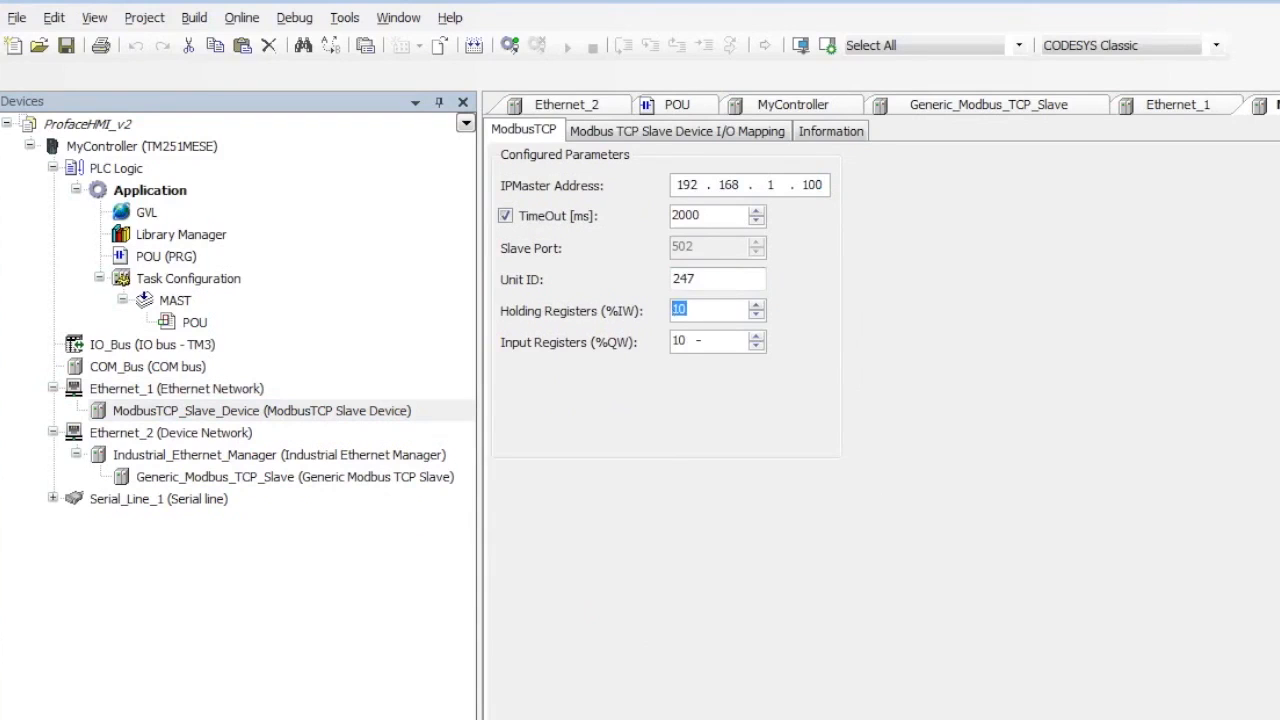
left_click(705, 418)
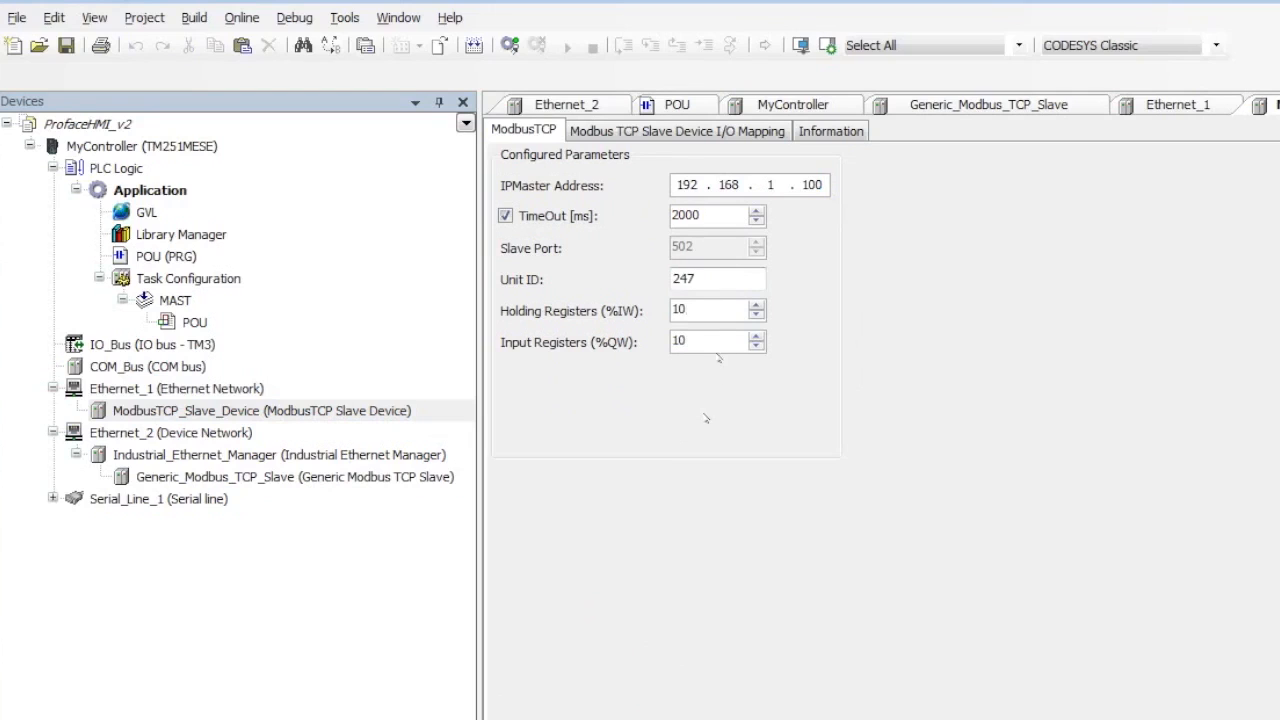
left_click(710, 309)
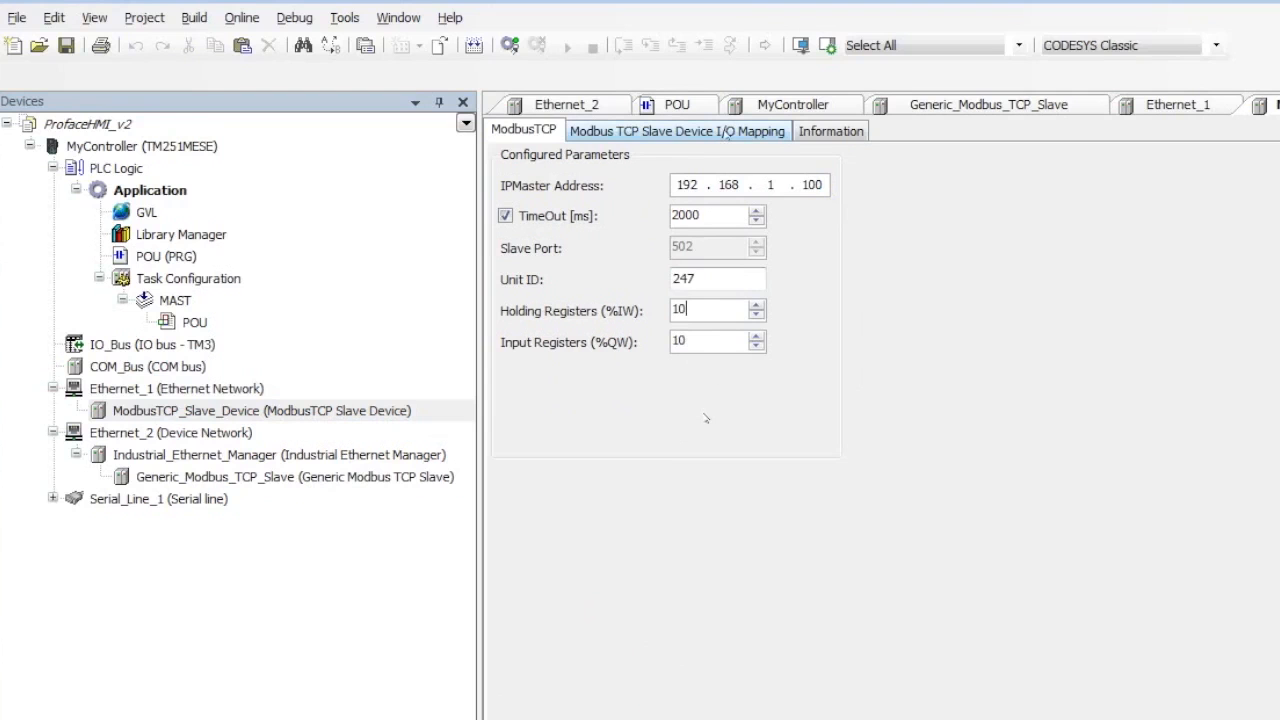
left_click(677, 131)
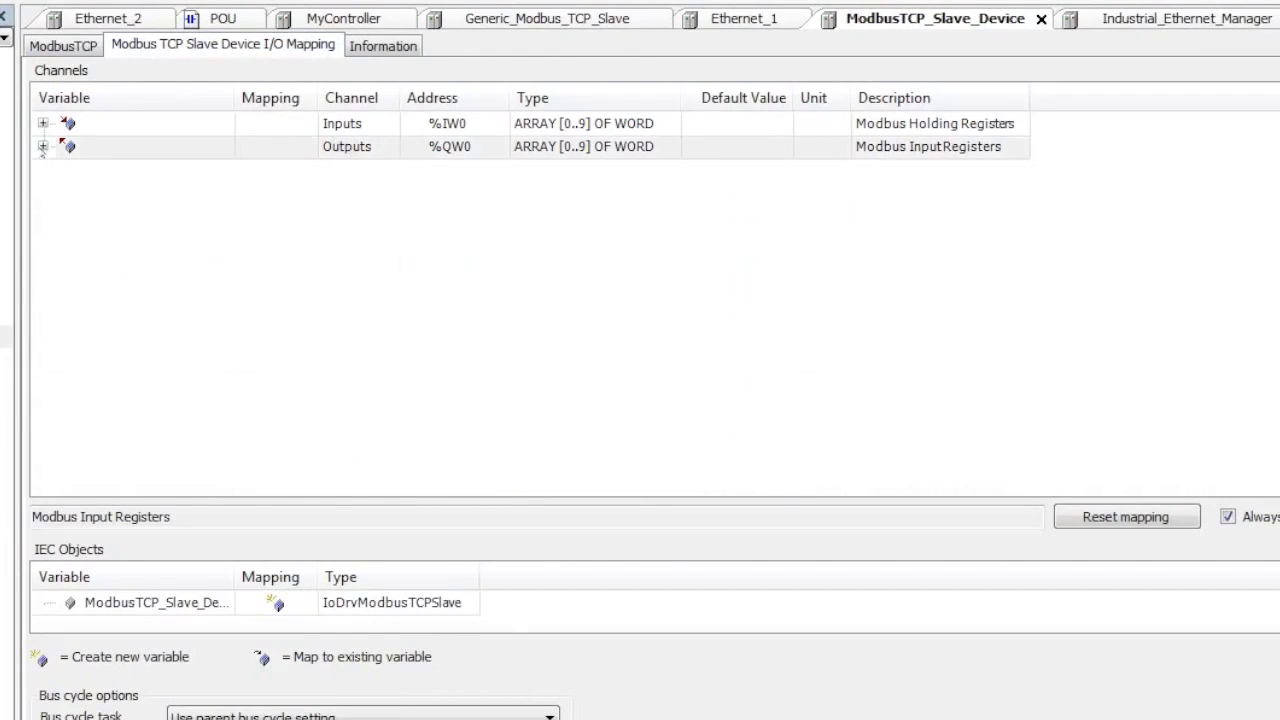
- Expand Outputs, then mark Generic_Modbus_TCP_Slave (192.168.2.101) as identified by Fixed address
left_click(43, 146)
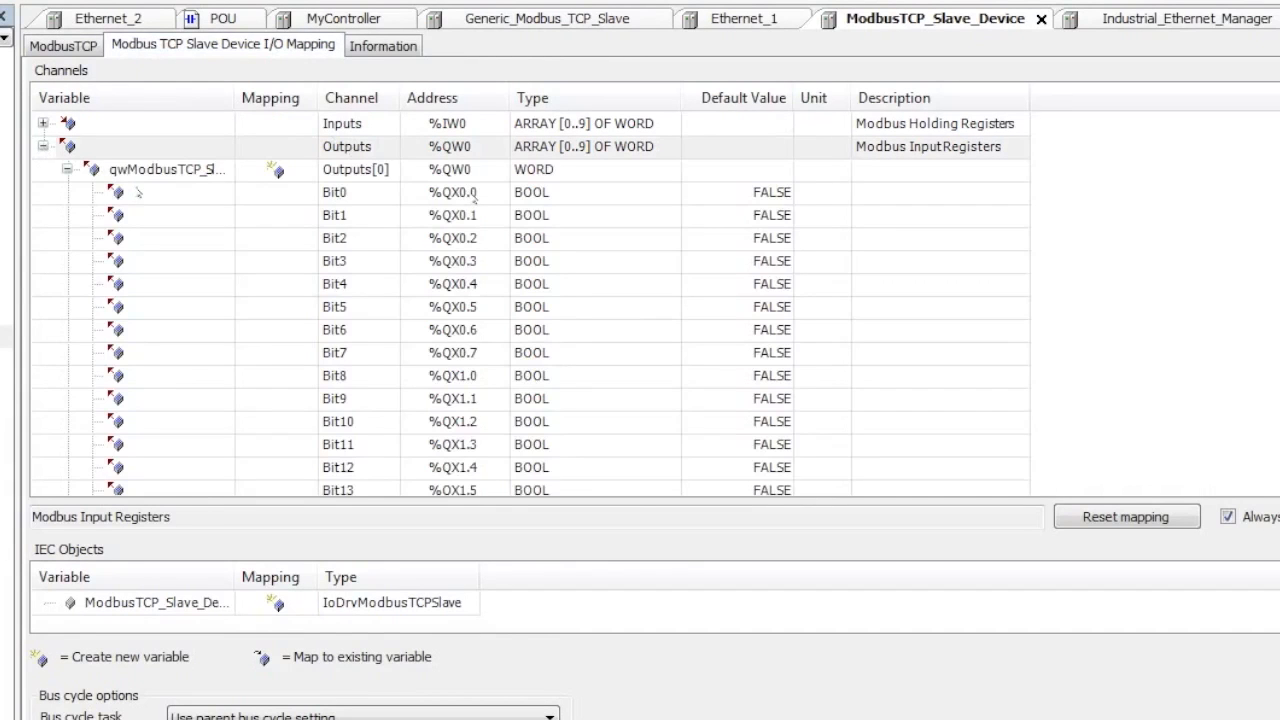
mouse_move(451, 349)
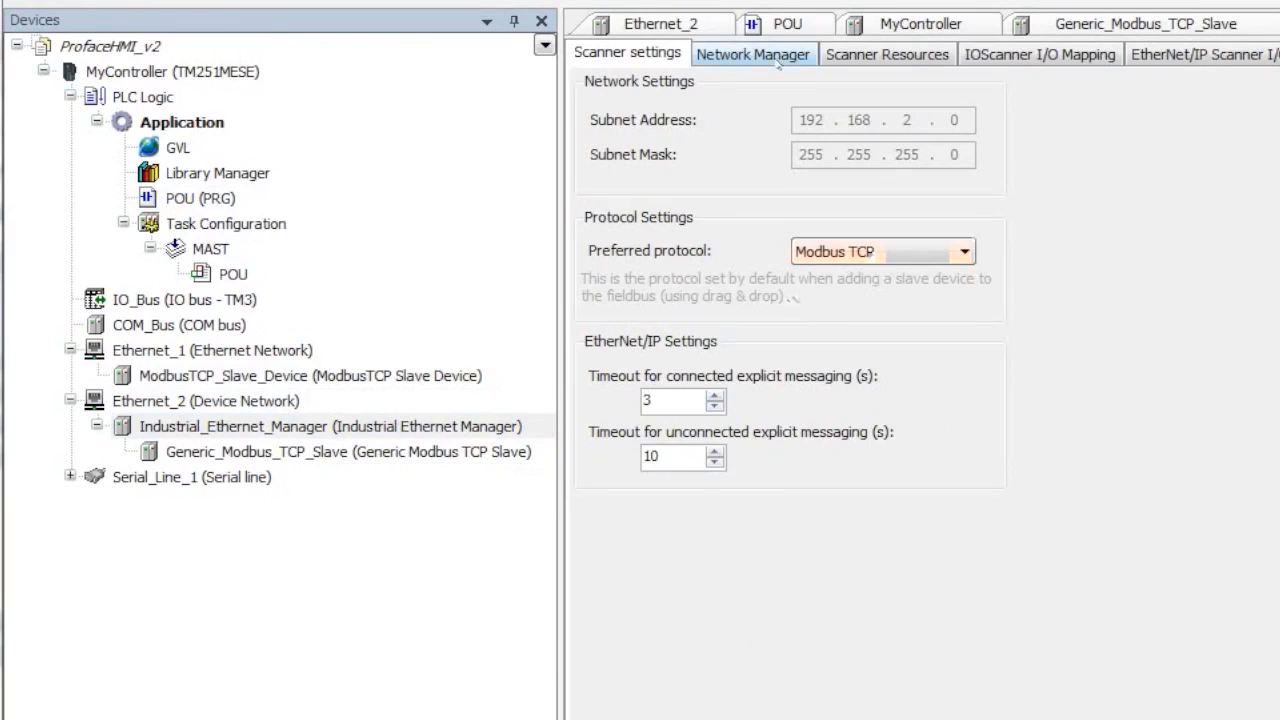
left_click(1215, 235)
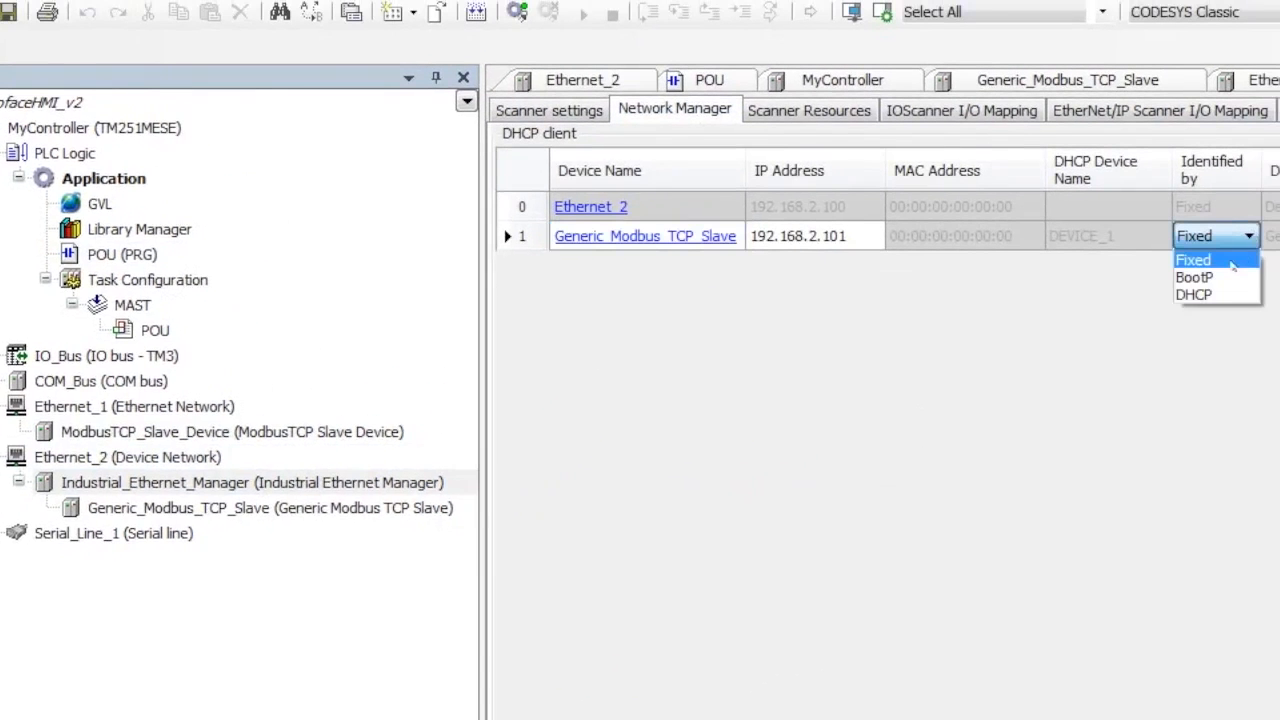
left_click(1192, 259)
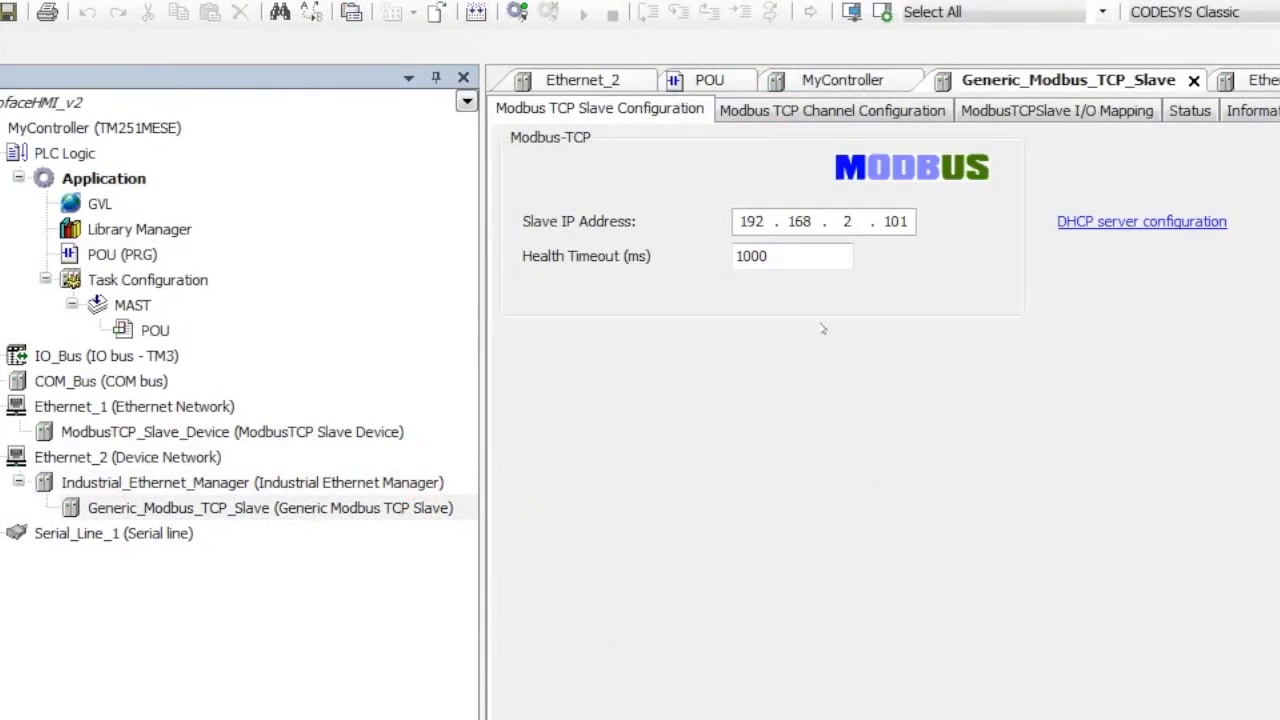
mouse_move(757, 137)
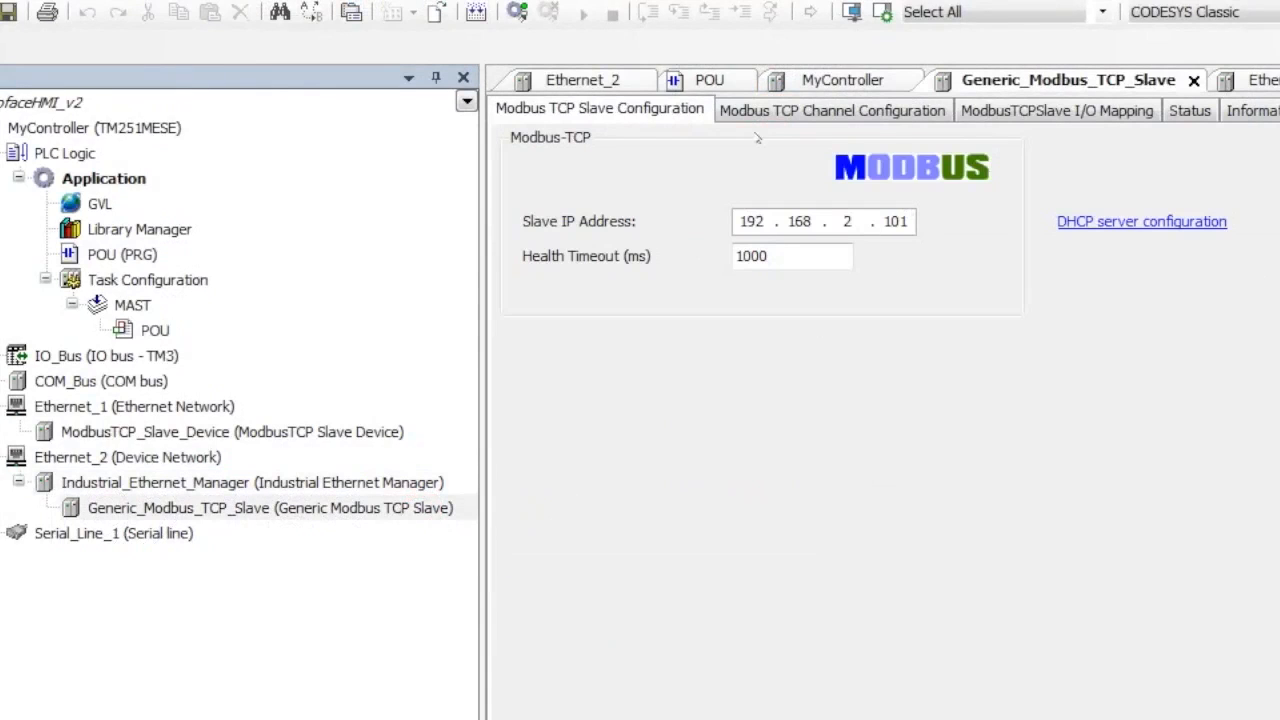
- Expand Inputs and Channel 0 in the slave's I/O Mapping to show %IX30.0–%IX31.7
left_click(1056, 110)
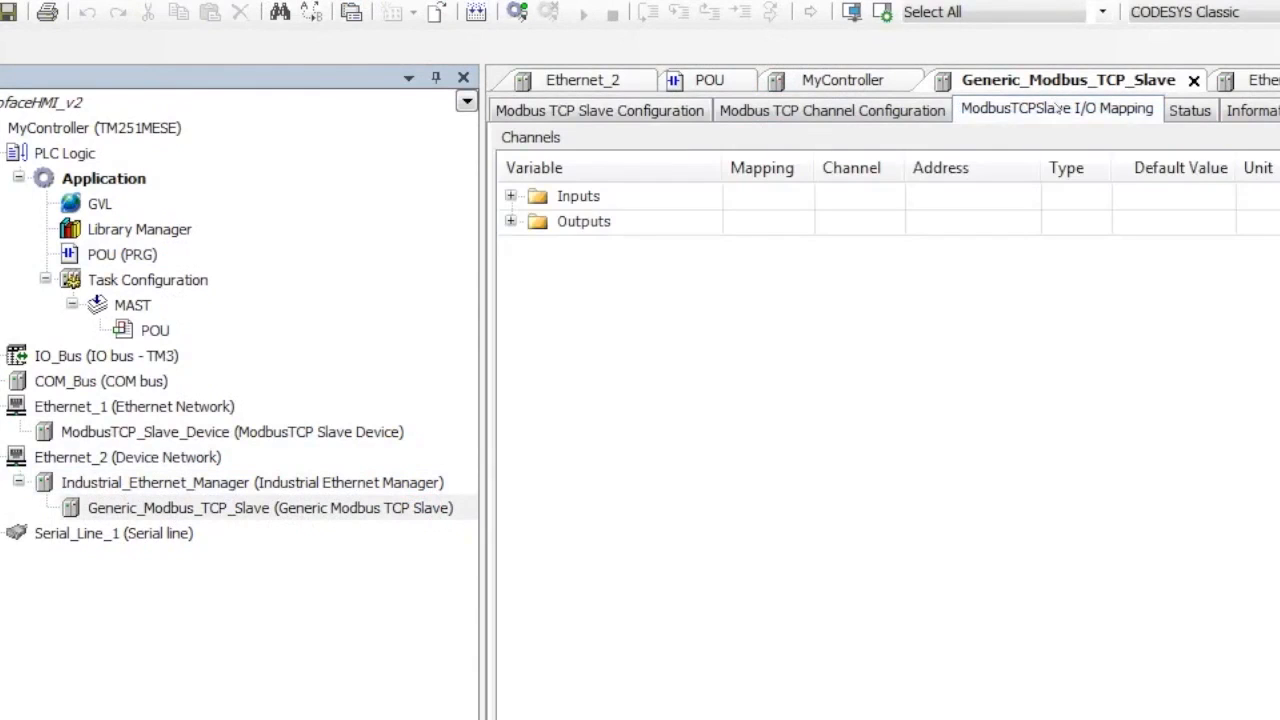
left_click(510, 196)
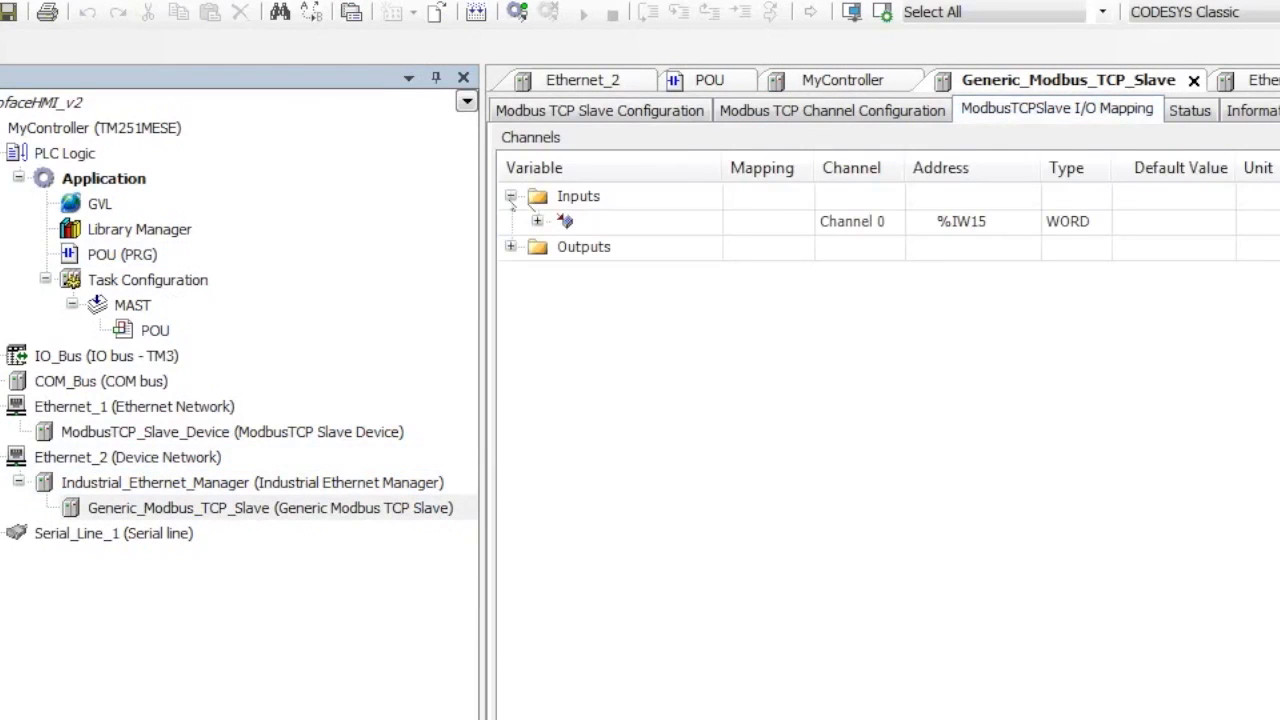
left_click(537, 221)
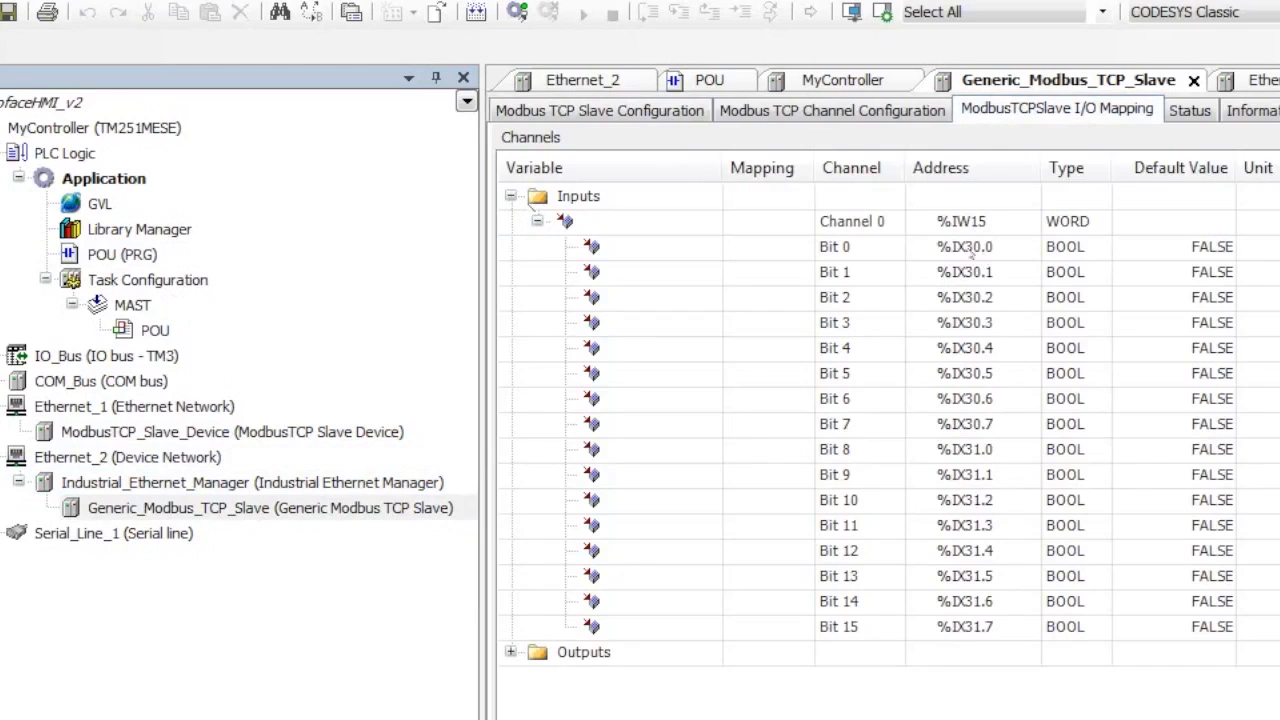
left_click(122, 254)
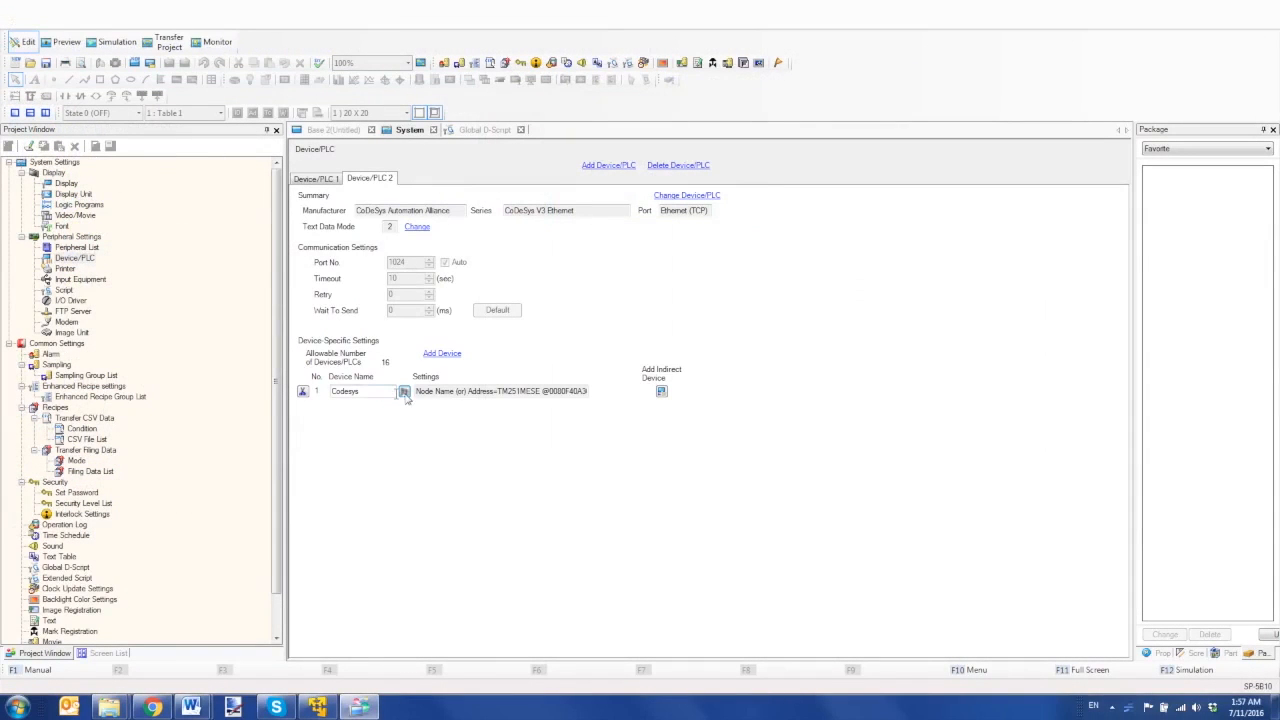
left_click(404, 391)
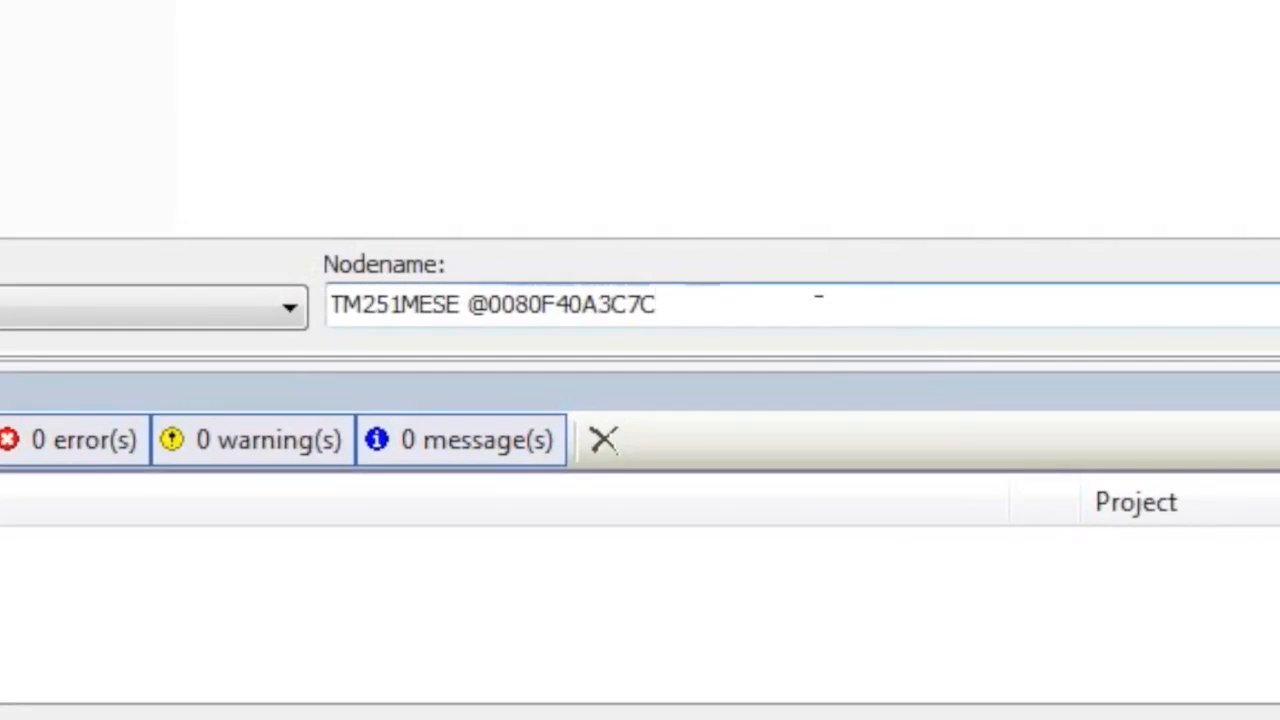
triple_click(490, 305)
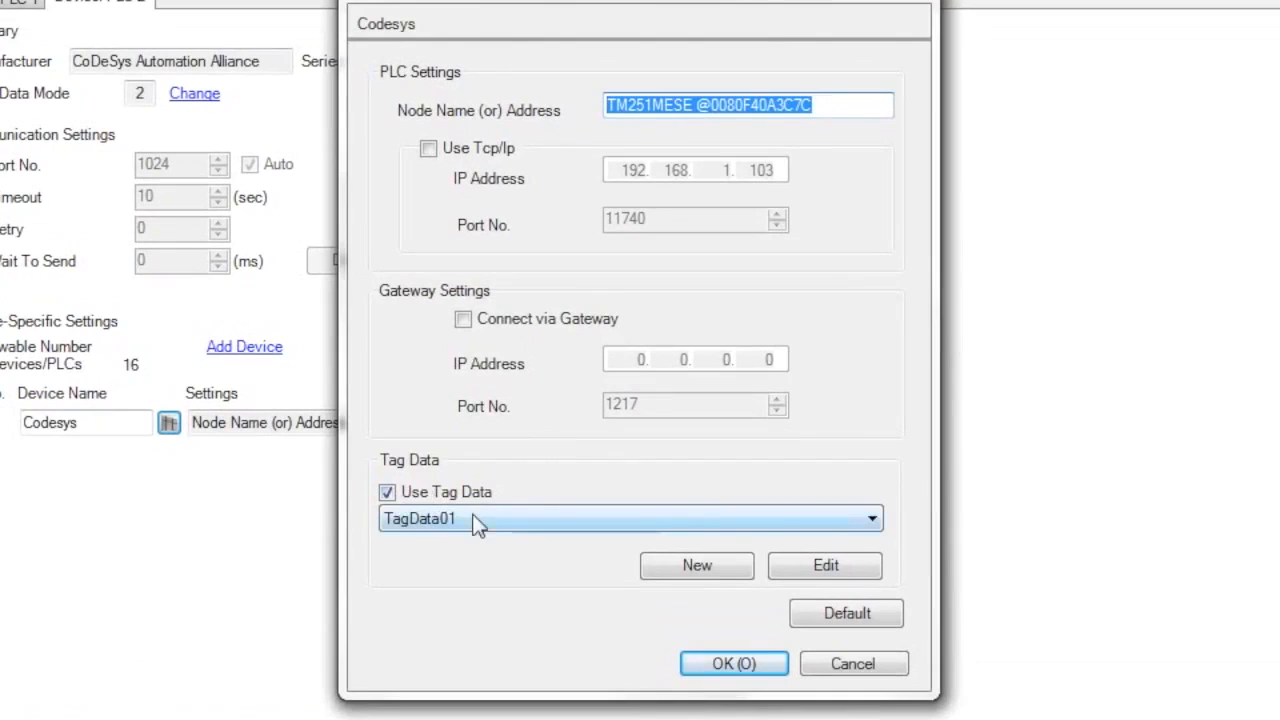
mouse_move(725, 545)
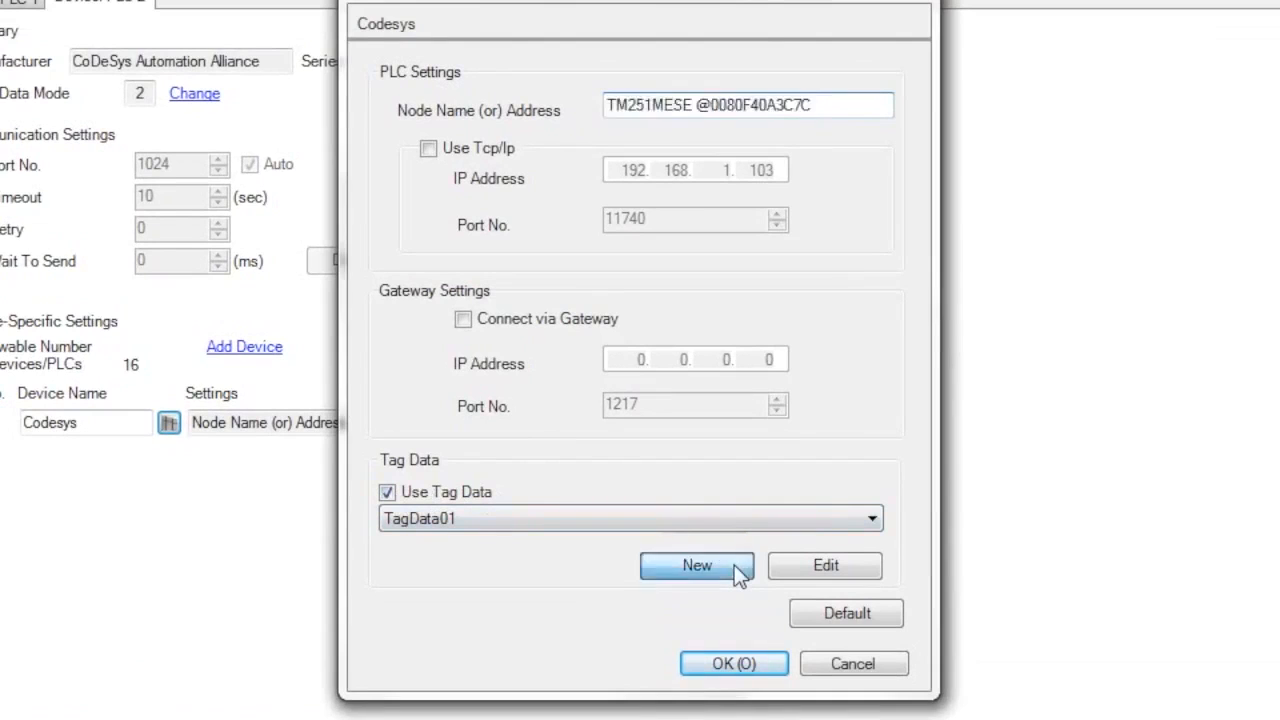
- Create new tag data and import ProfaceHMI_v5.MyController.Application.xml, listing HMI_Lamp and WAGO_pb
left_click(697, 565)
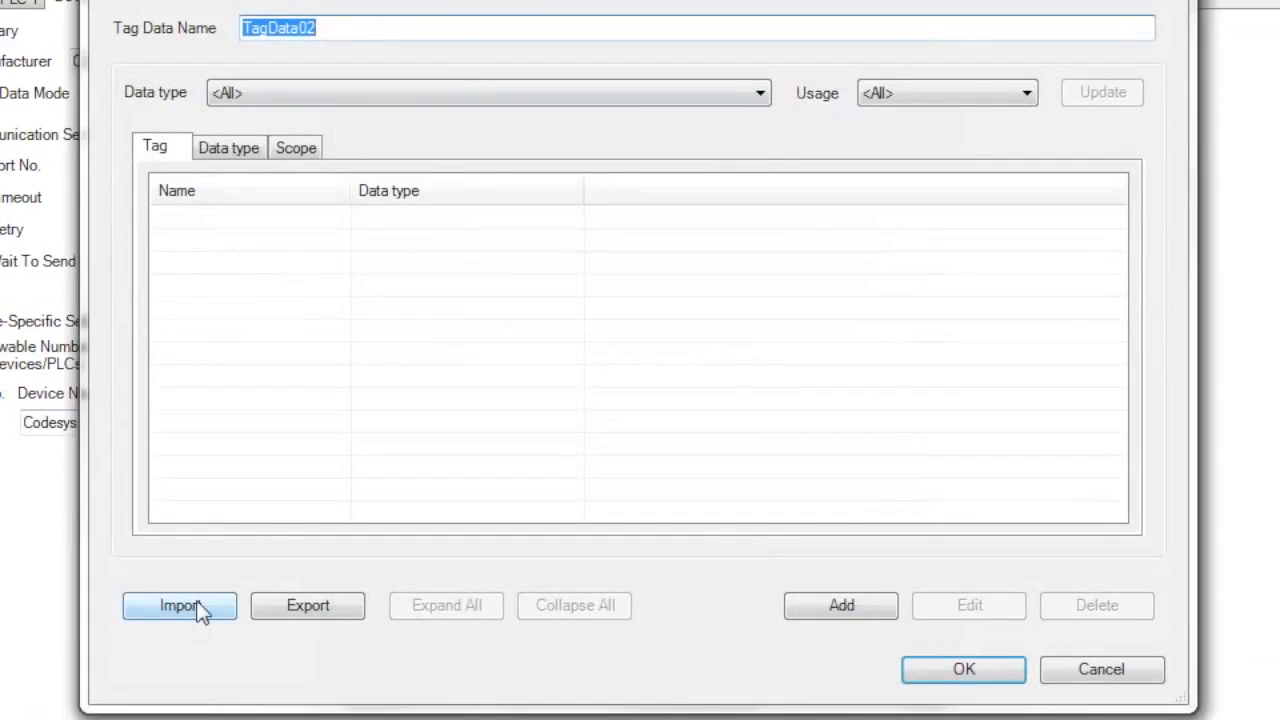
left_click(179, 605)
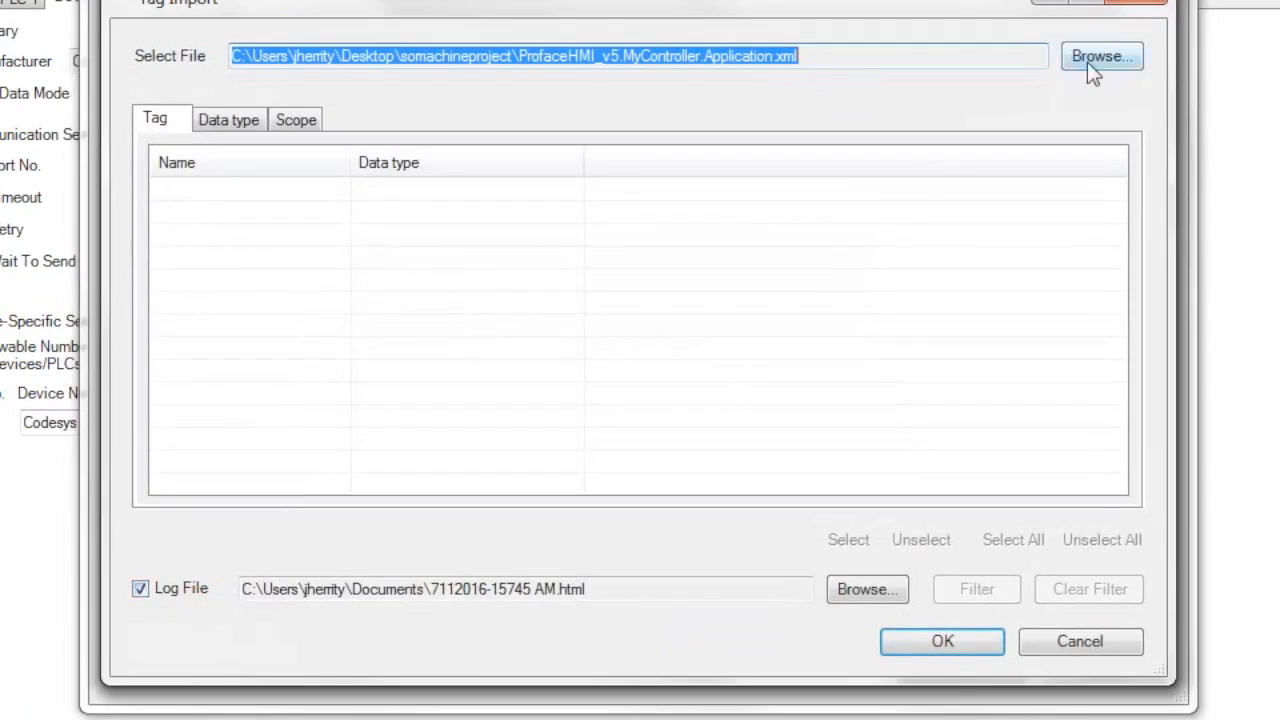
left_click(1101, 56)
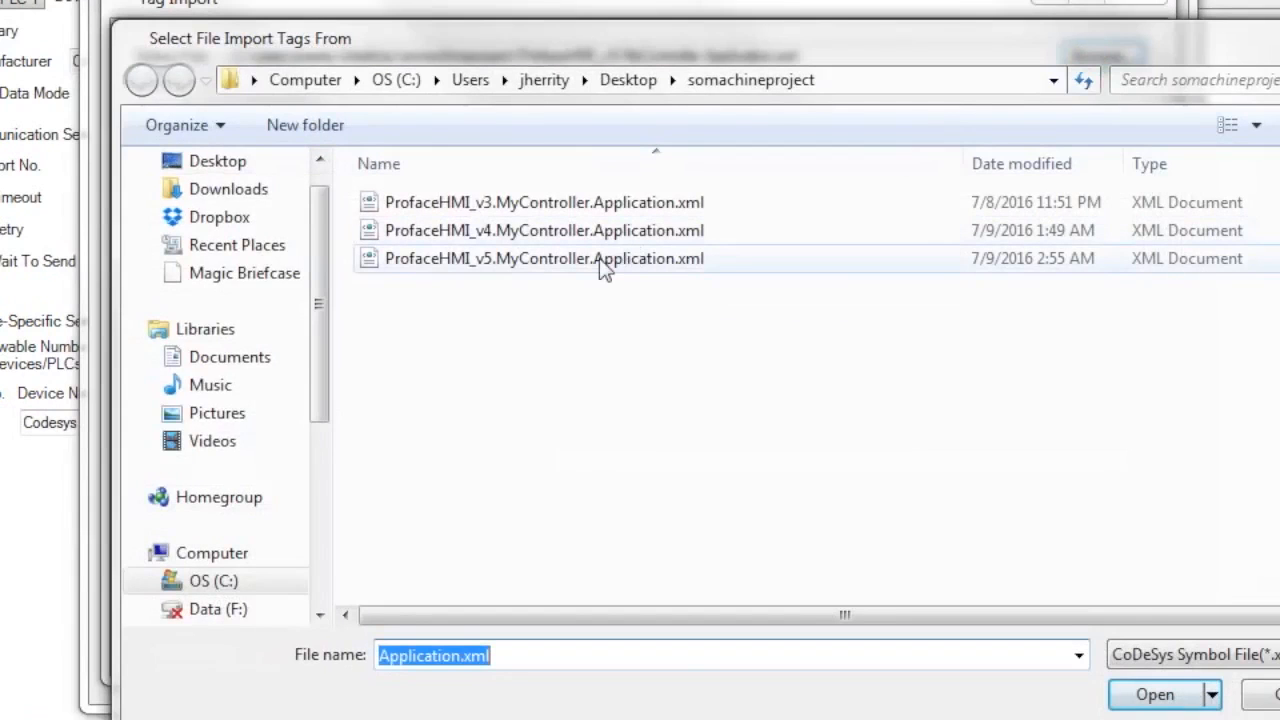
left_click(1154, 694)
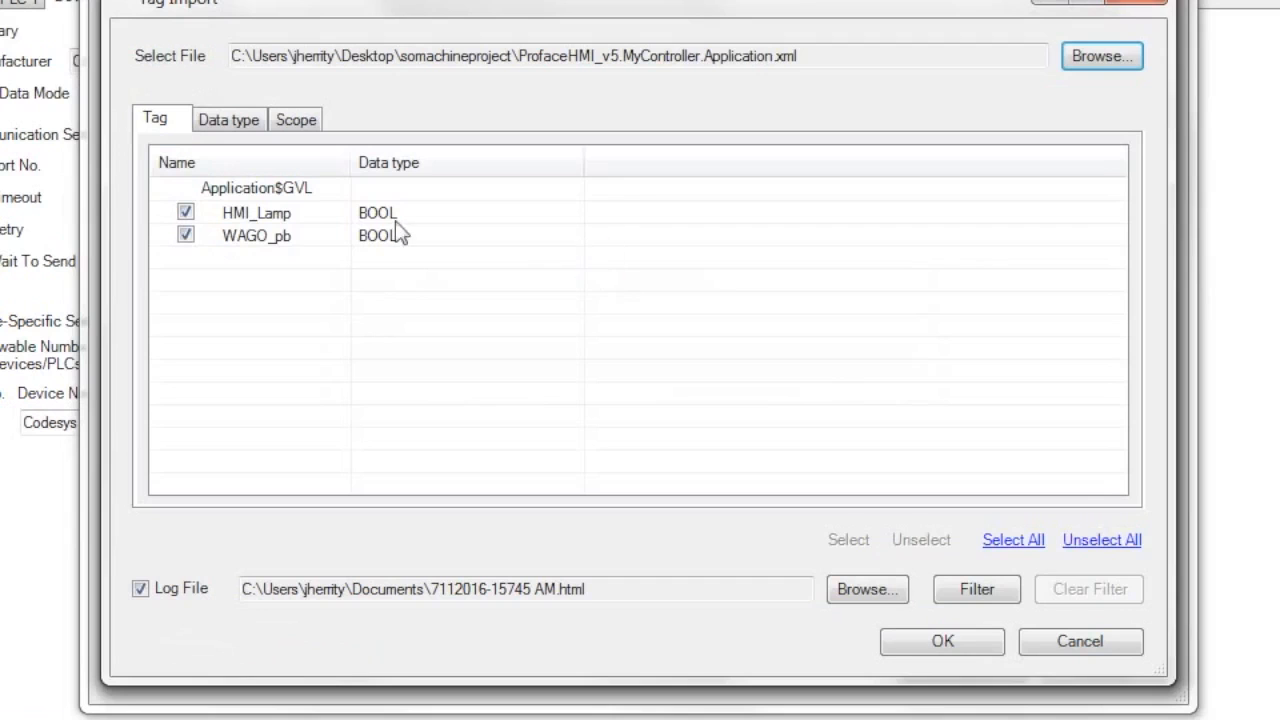
mouse_move(332, 241)
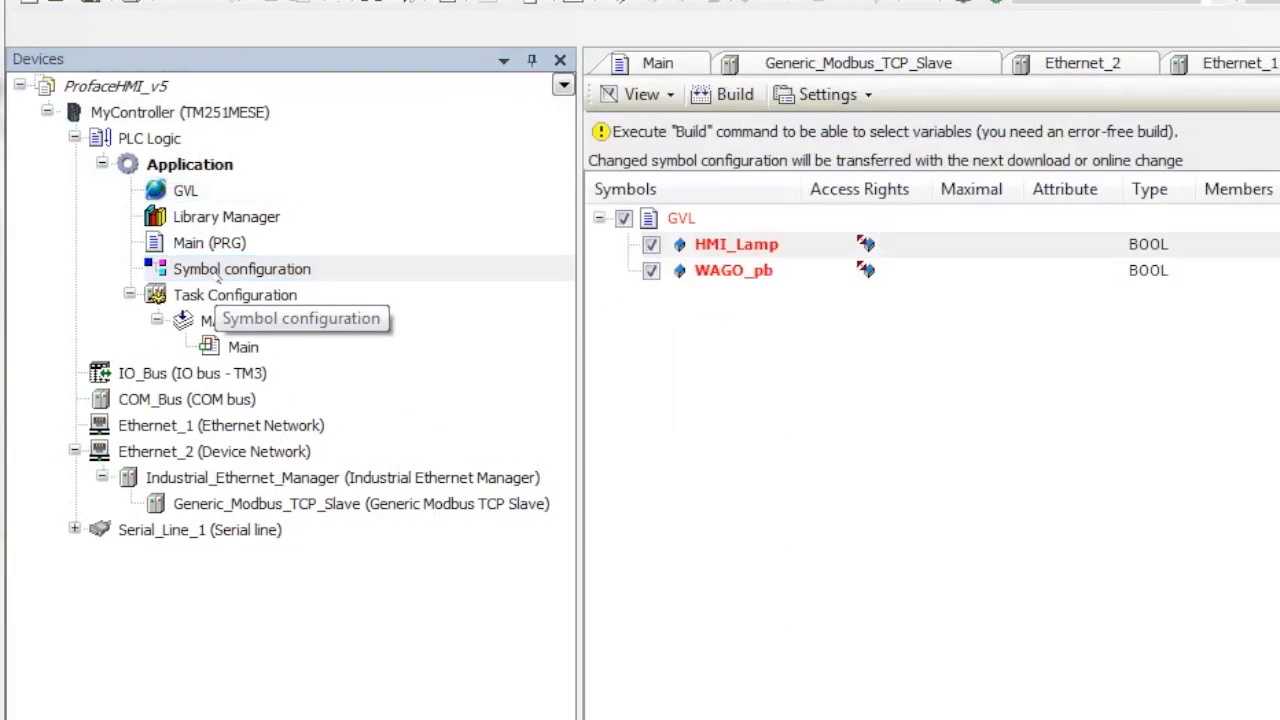
- Check the symbol configuration sharing HMI_Lamp and WAGO_pb, then locate the exported Application.xml file
left_click(190, 41)
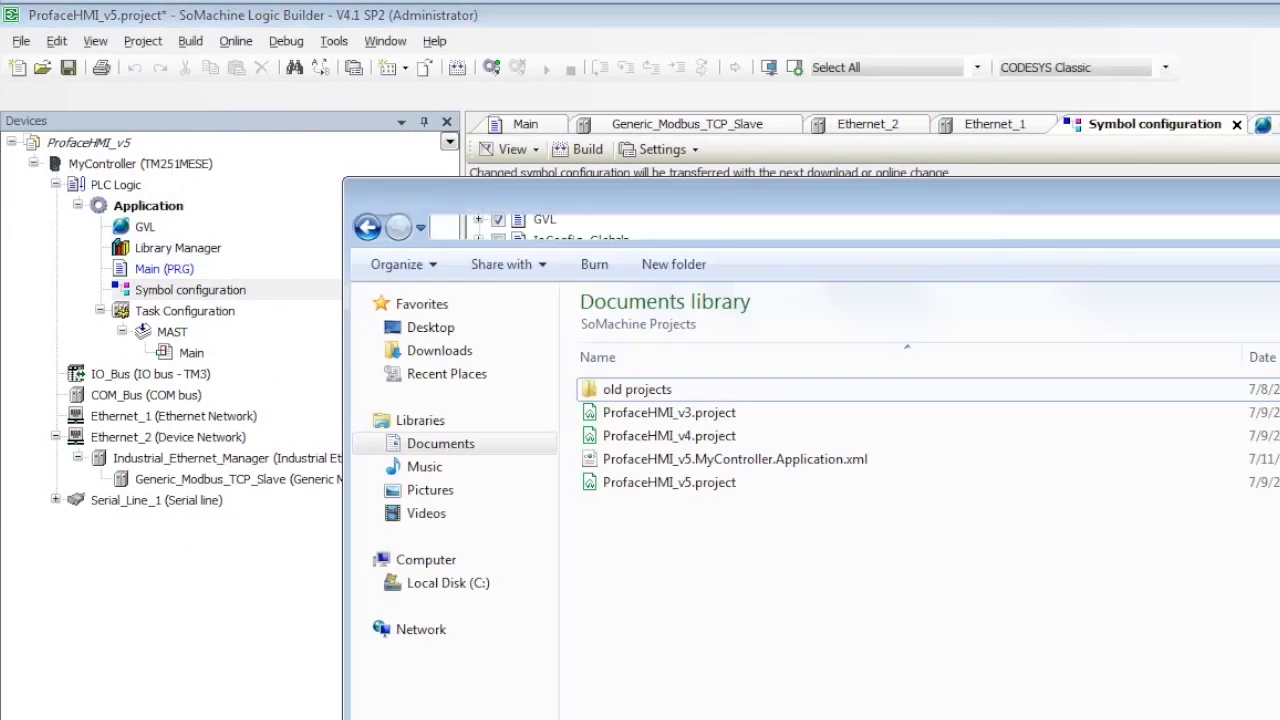
left_click(734, 459)
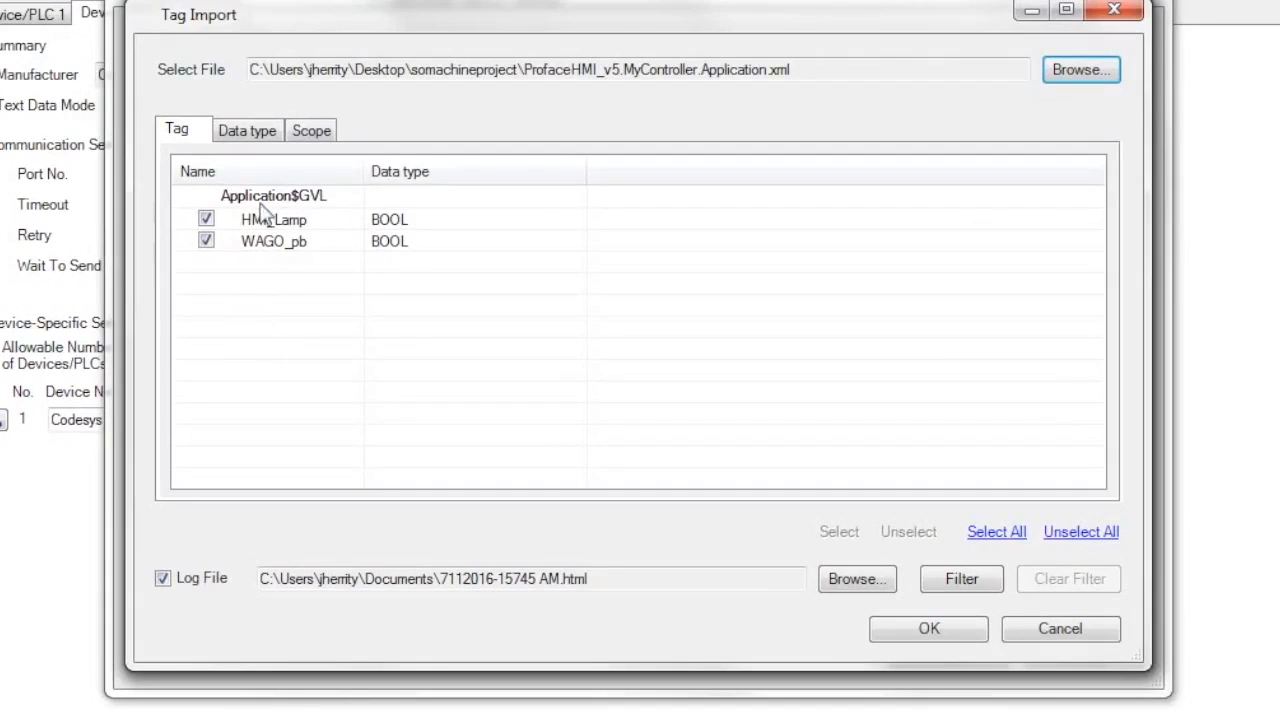
mouse_move(322, 252)
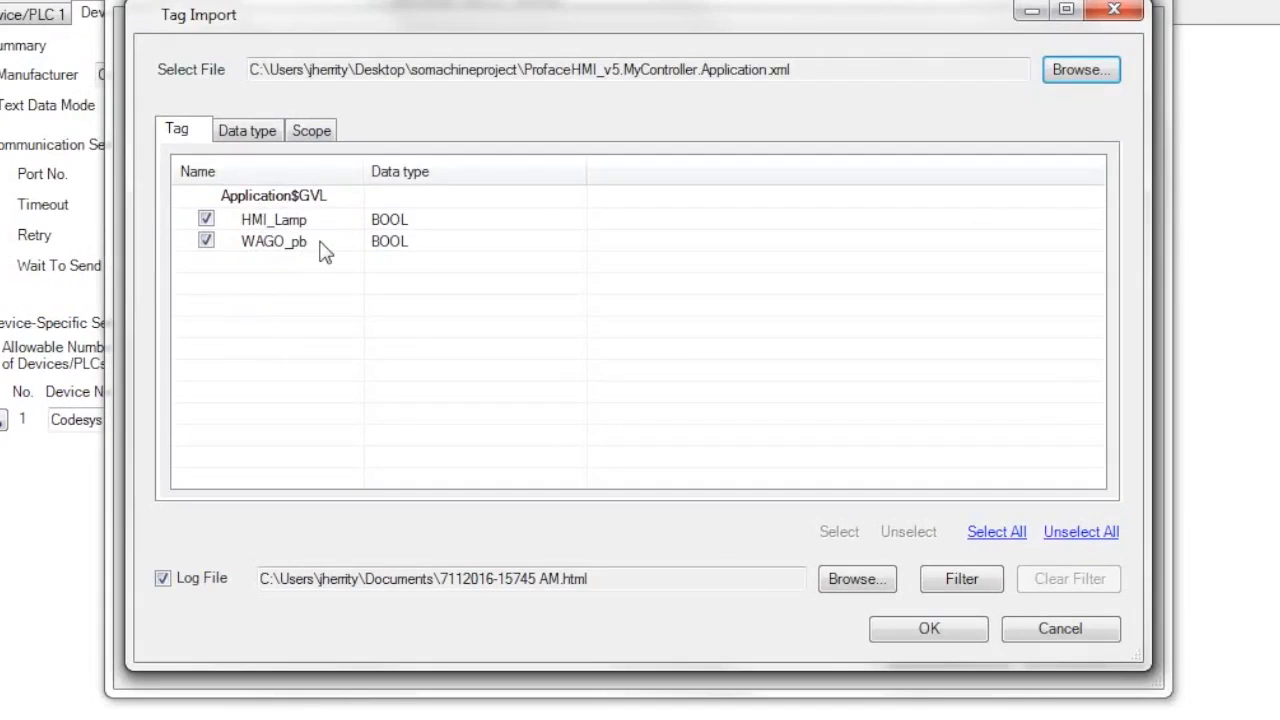
- Import the checked HMI_Lamp and WAGO_pb tags, acknowledge the success message, and close the tag list
left_click(928, 628)
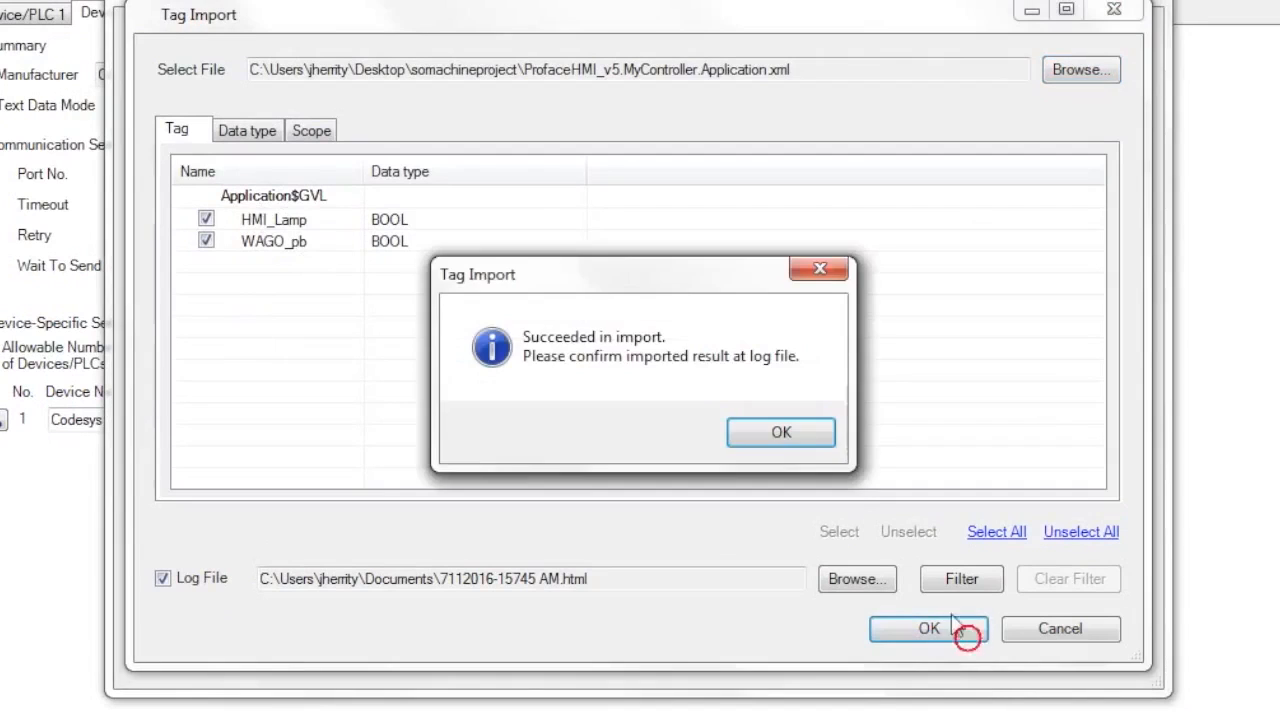
mouse_move(780, 432)
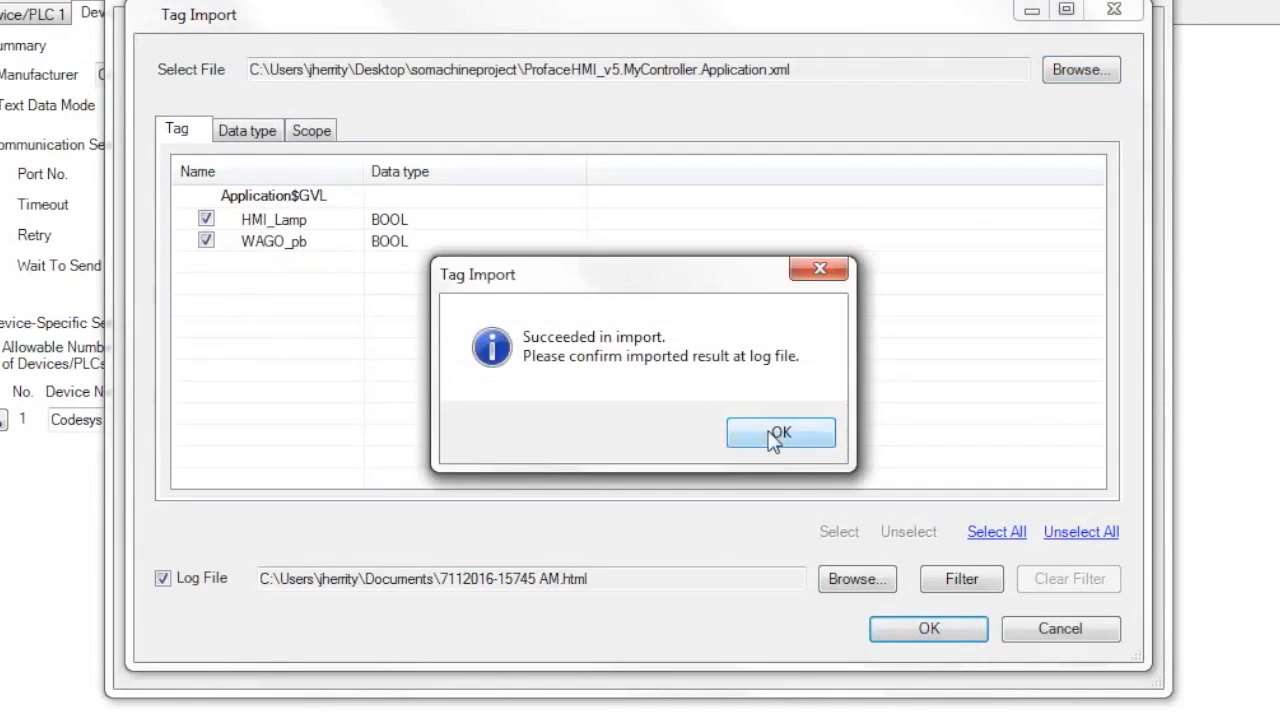
left_click(781, 432)
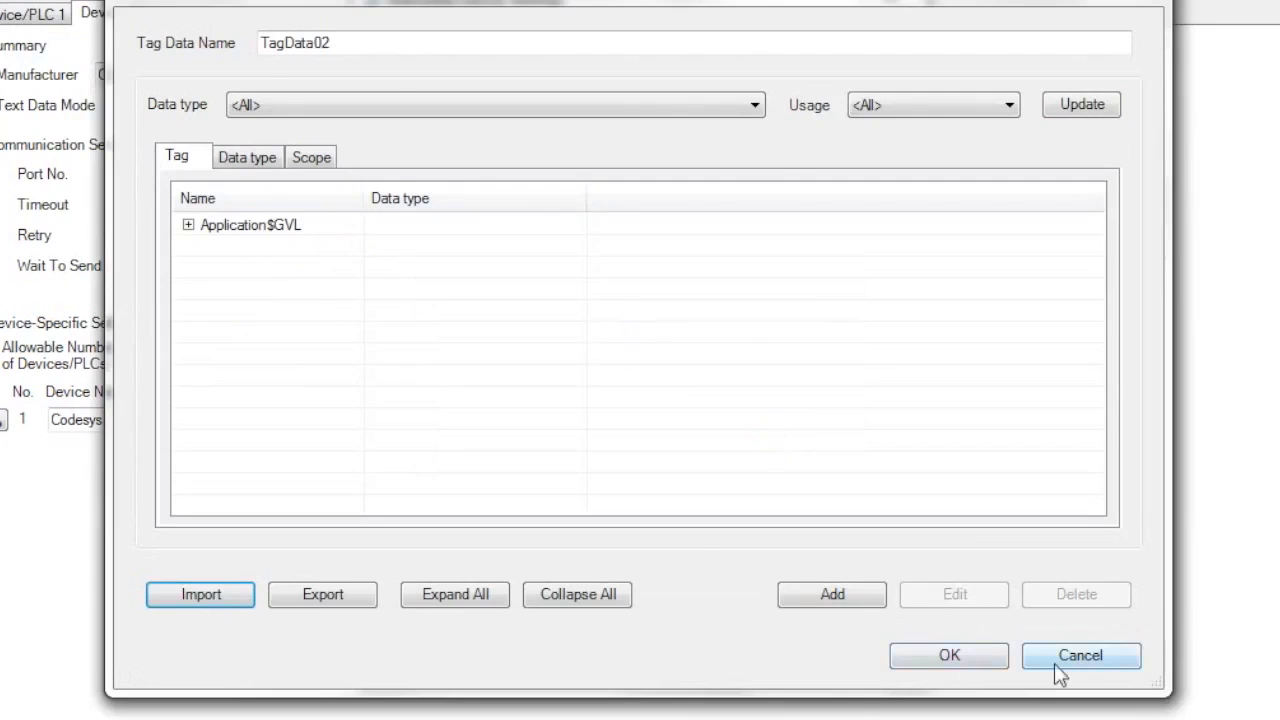
left_click(1080, 655)
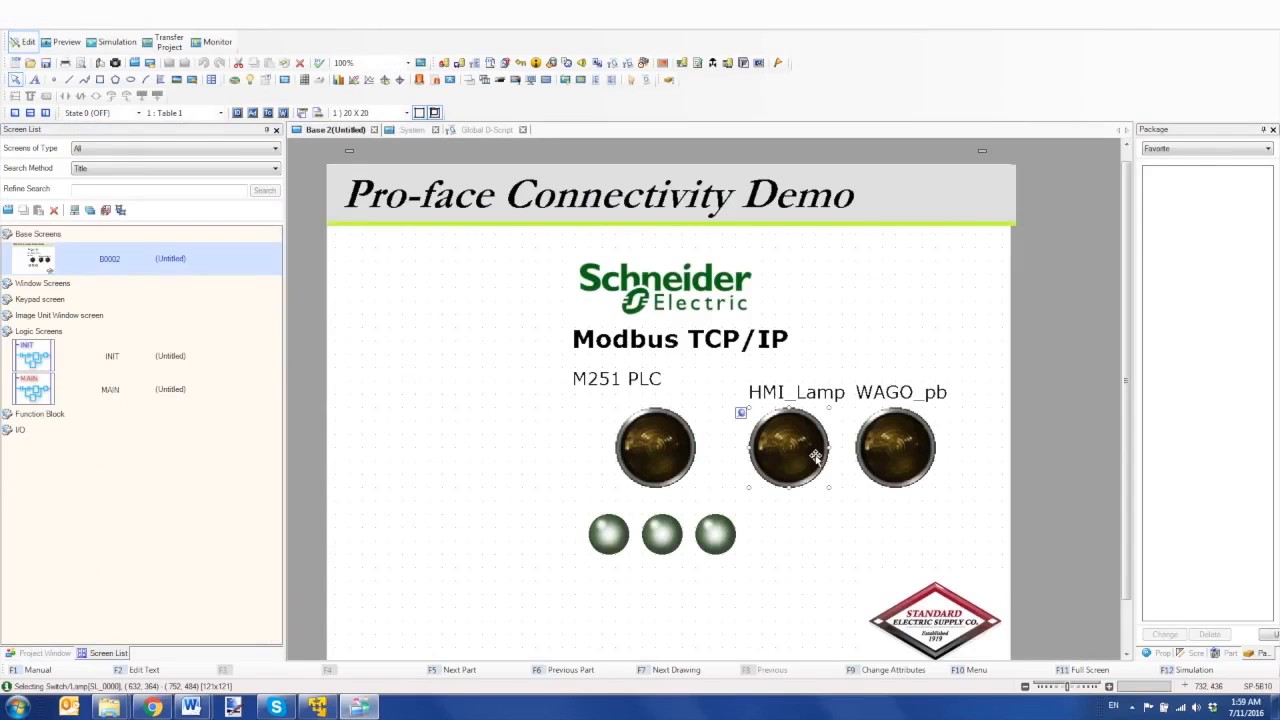
- Set the HMI_Lamp lamp's bit address to the imported tag Application$GVL.HMI_Lamp
double_click(789, 448)
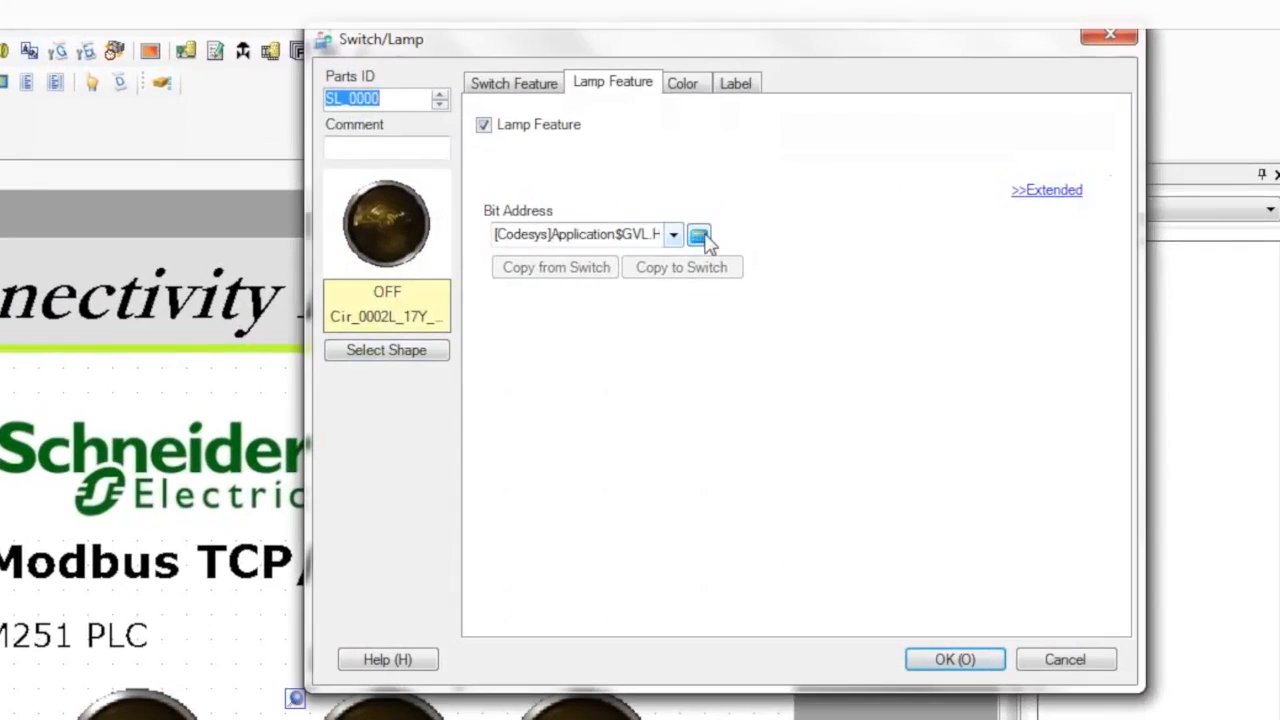
left_click(698, 234)
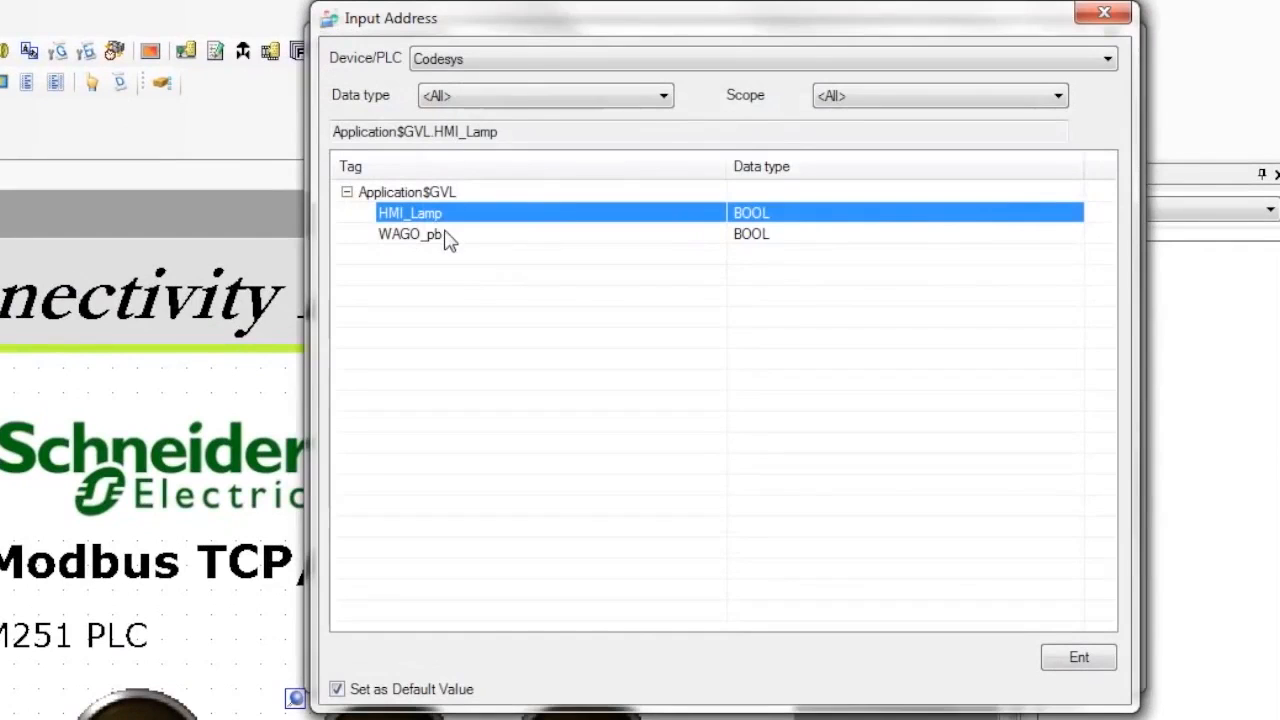
left_click(1078, 657)
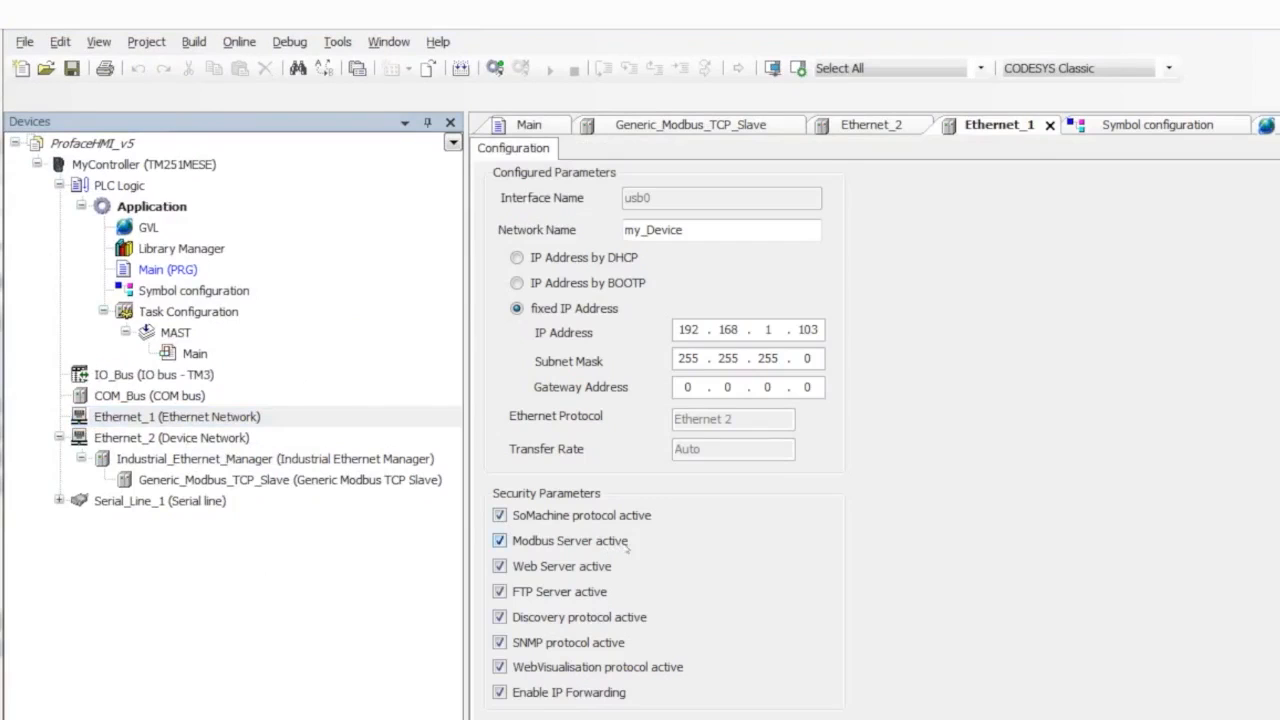
mouse_move(660, 540)
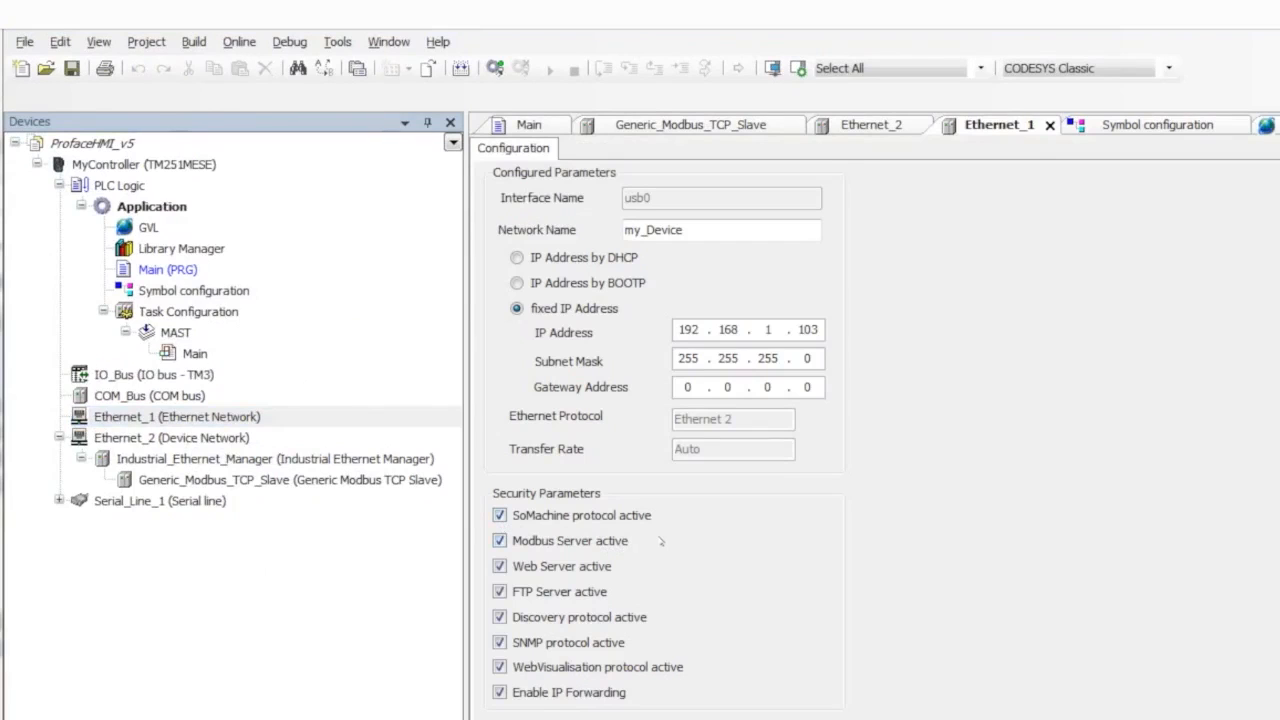
mouse_move(650, 541)
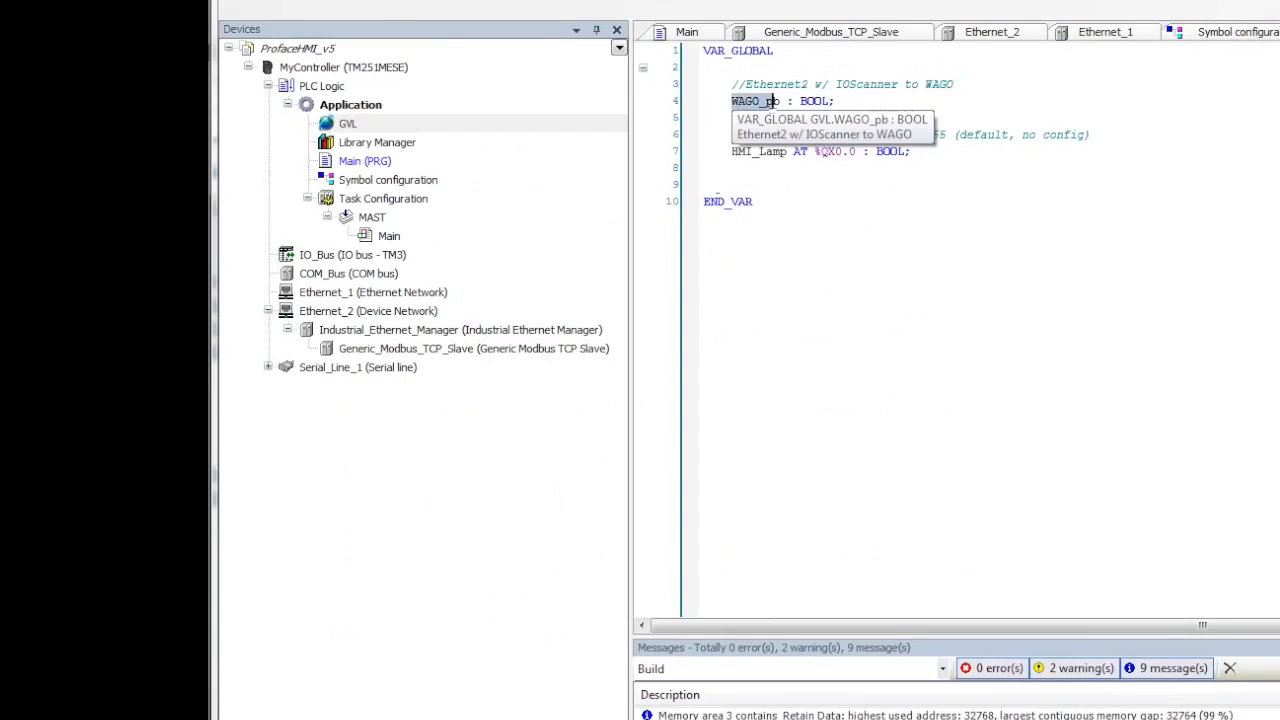
- Inspect Generic_Modbus_TCP_Slave on Ethernet_2 and the Main program's HMI_Lamp := WAGO_pb line
left_click(368, 311)
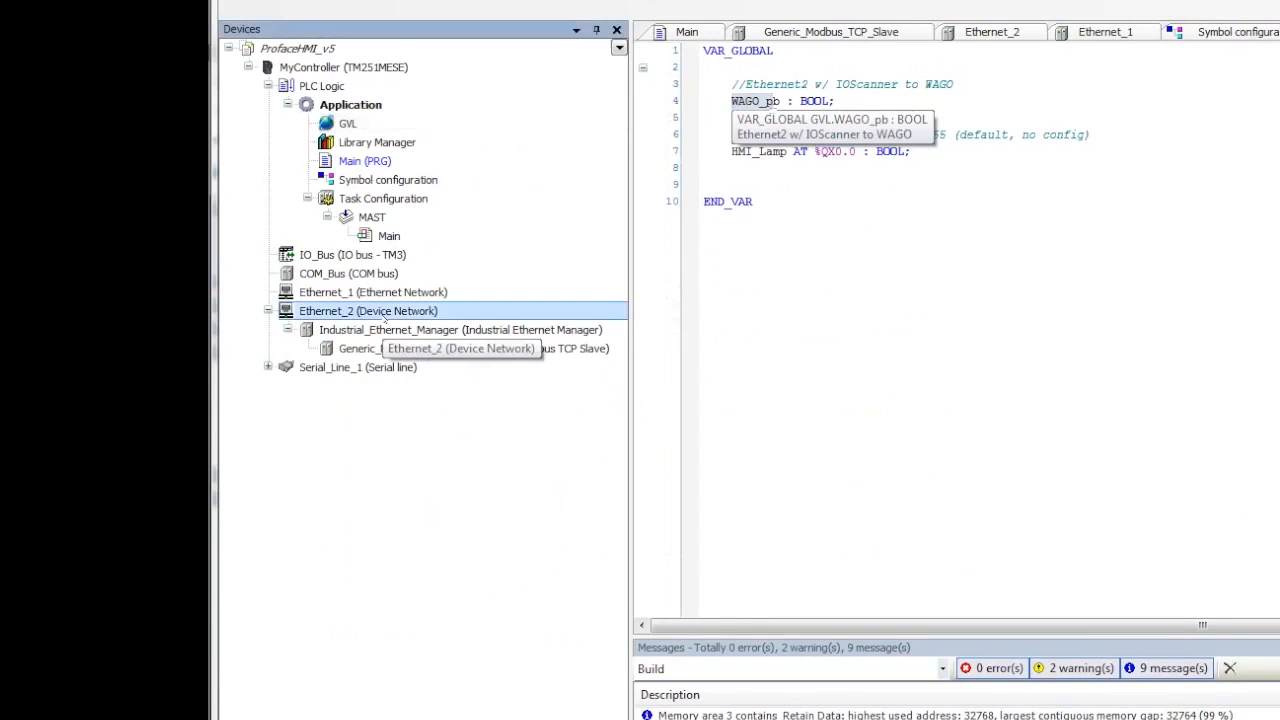
left_click(990, 31)
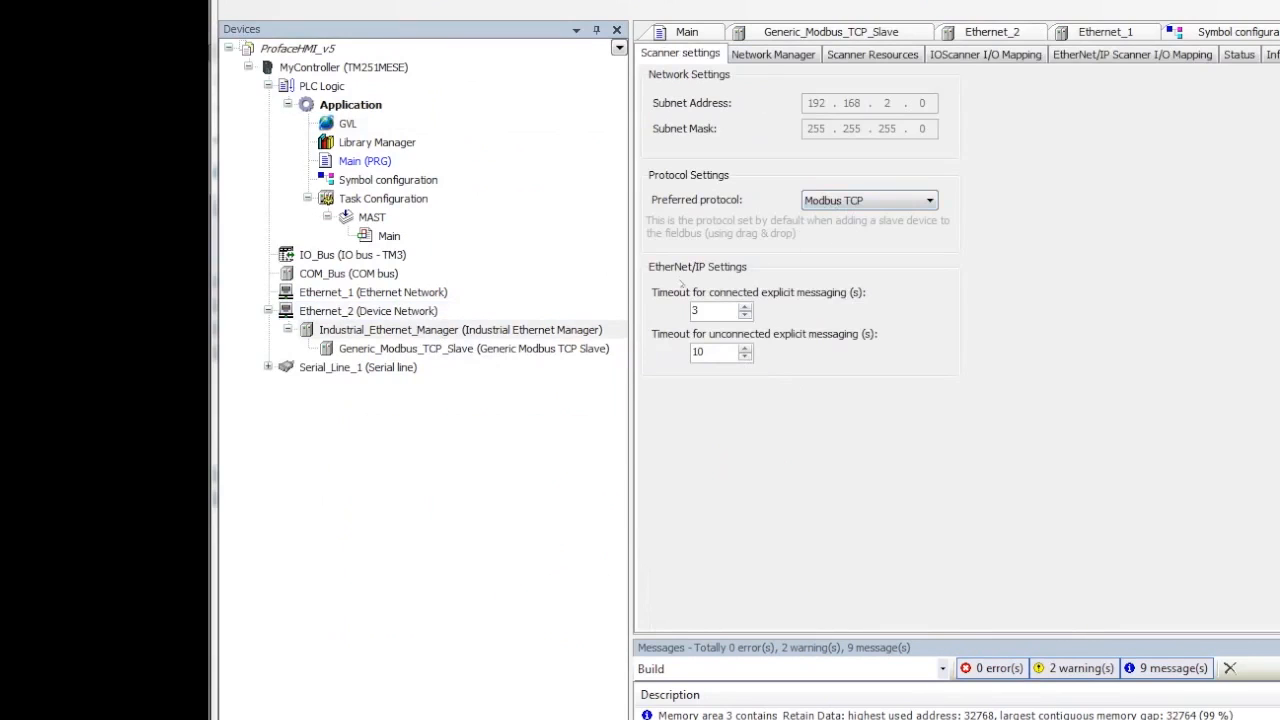
left_click(772, 54)
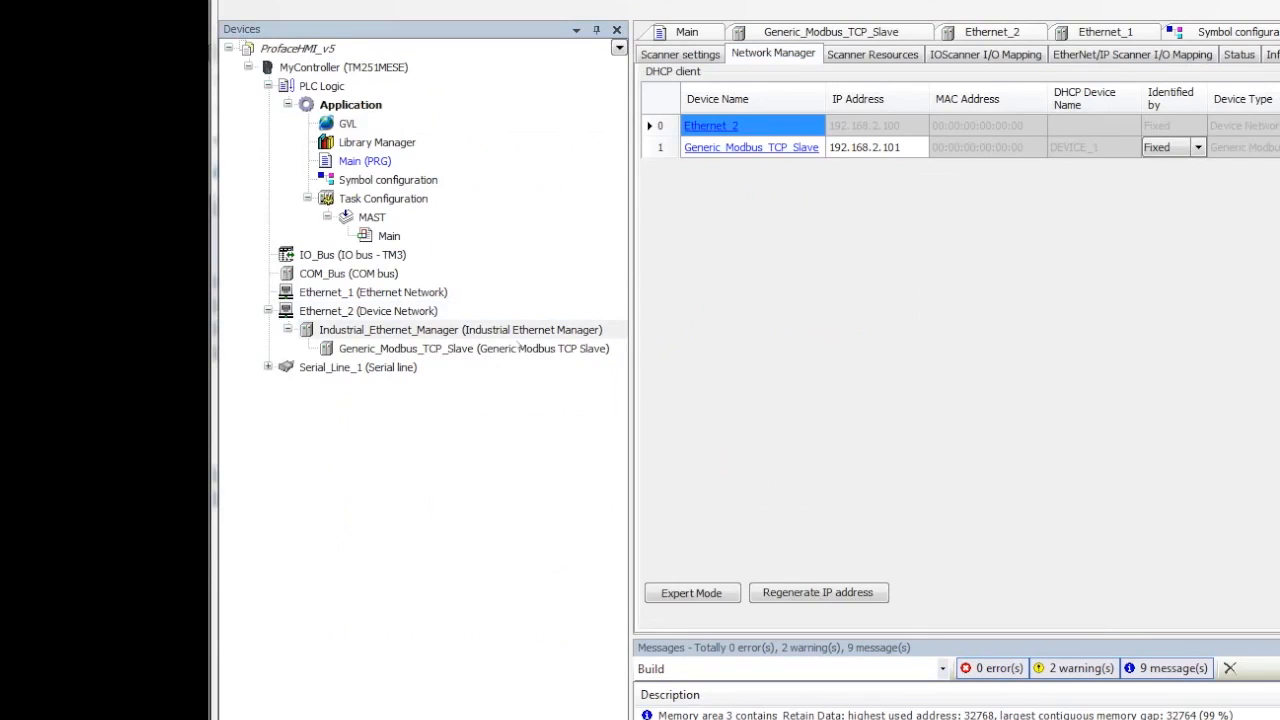
double_click(405, 348)
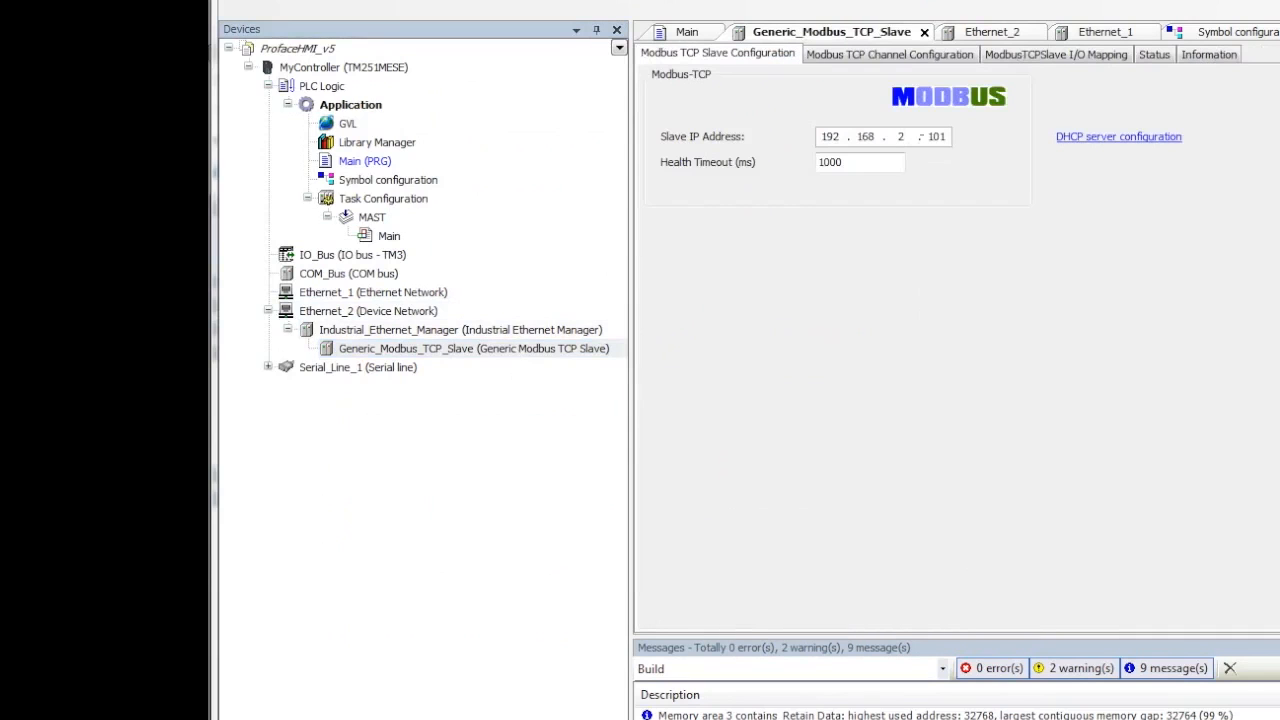
left_click(1055, 54)
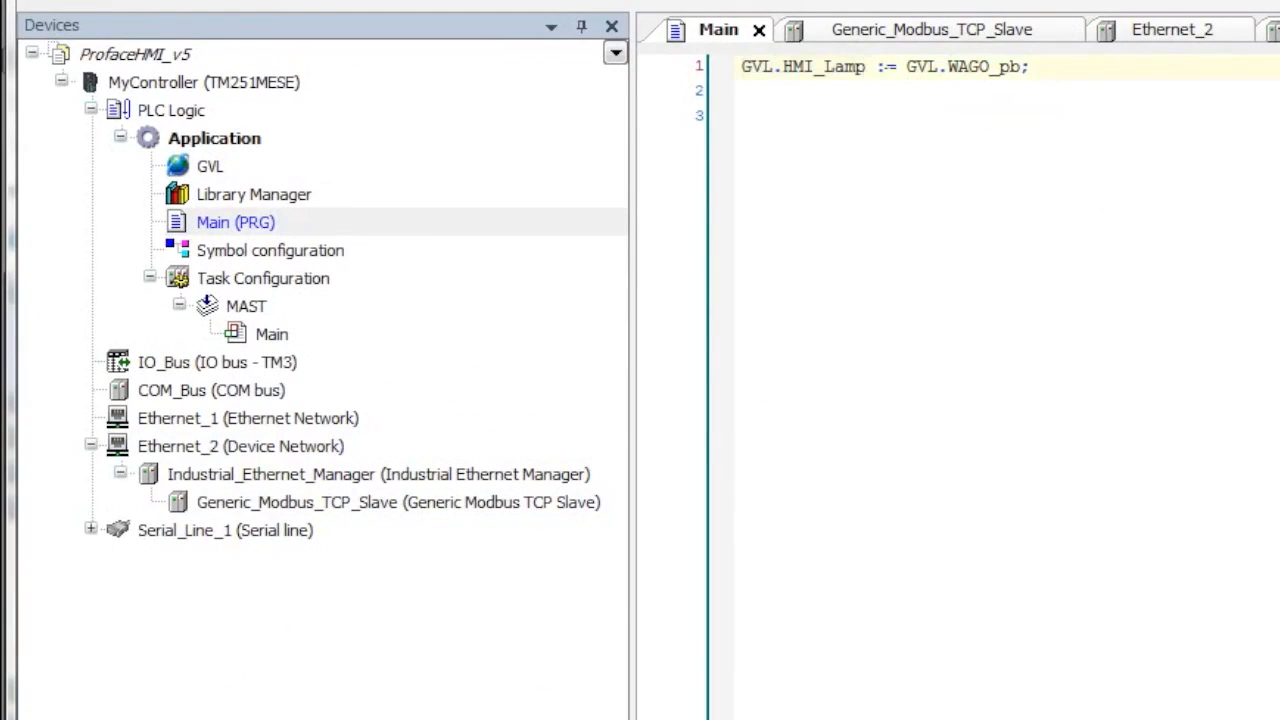
left_click(865, 66)
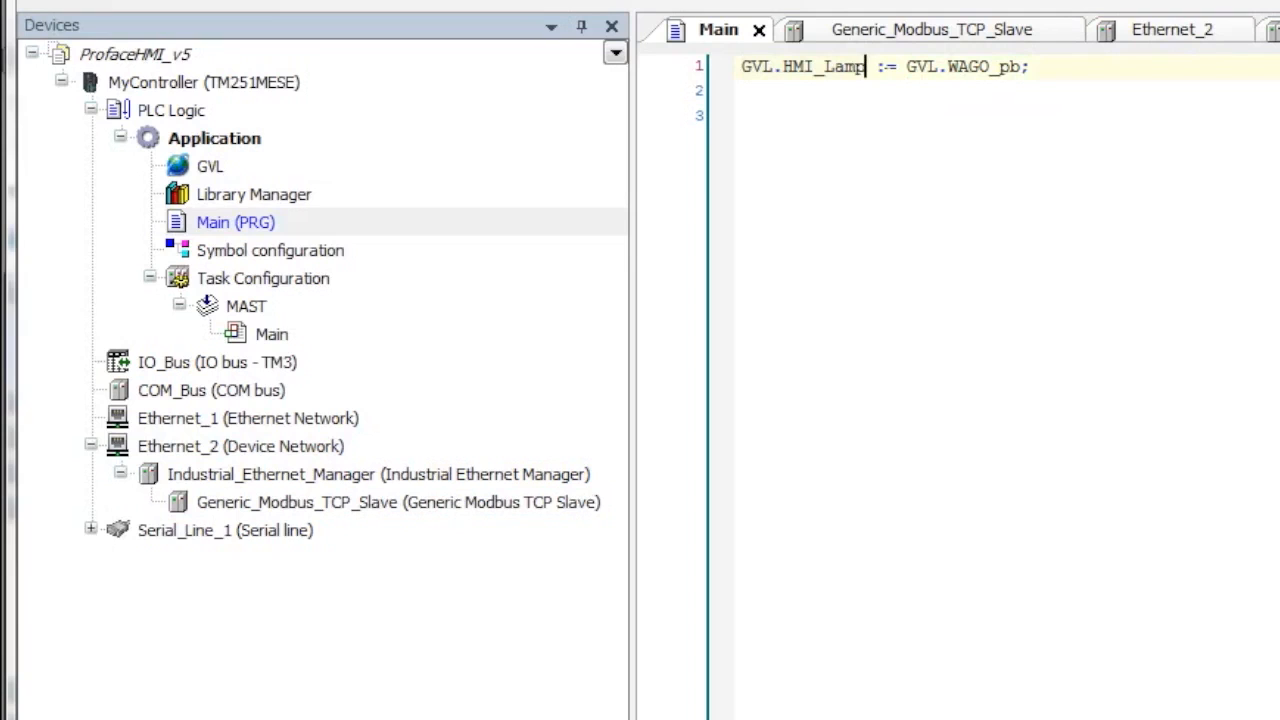